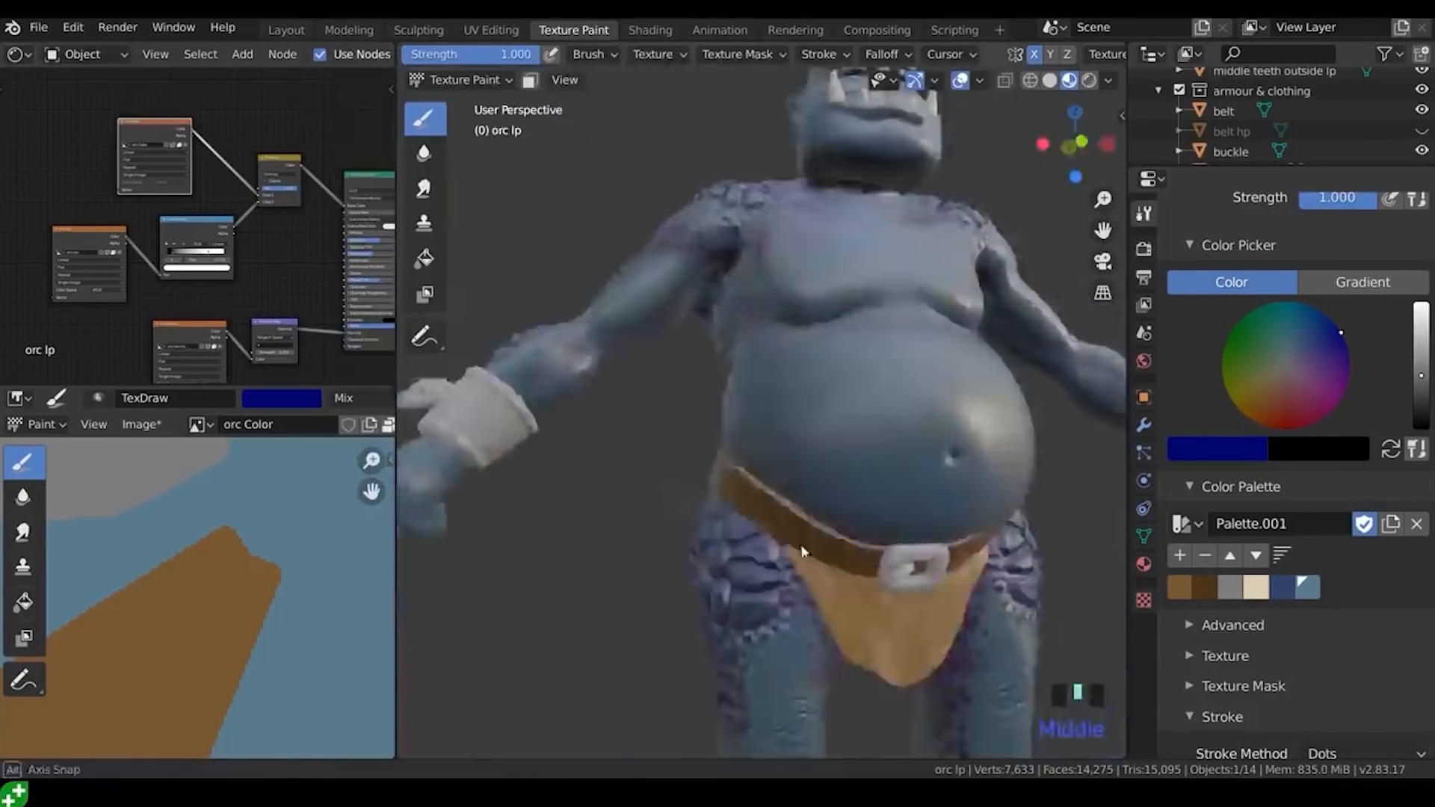
Insert LocRot keyframes for the selected bones and paste the mirrored pose at a later frame.
{"action": "left_click", "coordinate": [419, 26]}
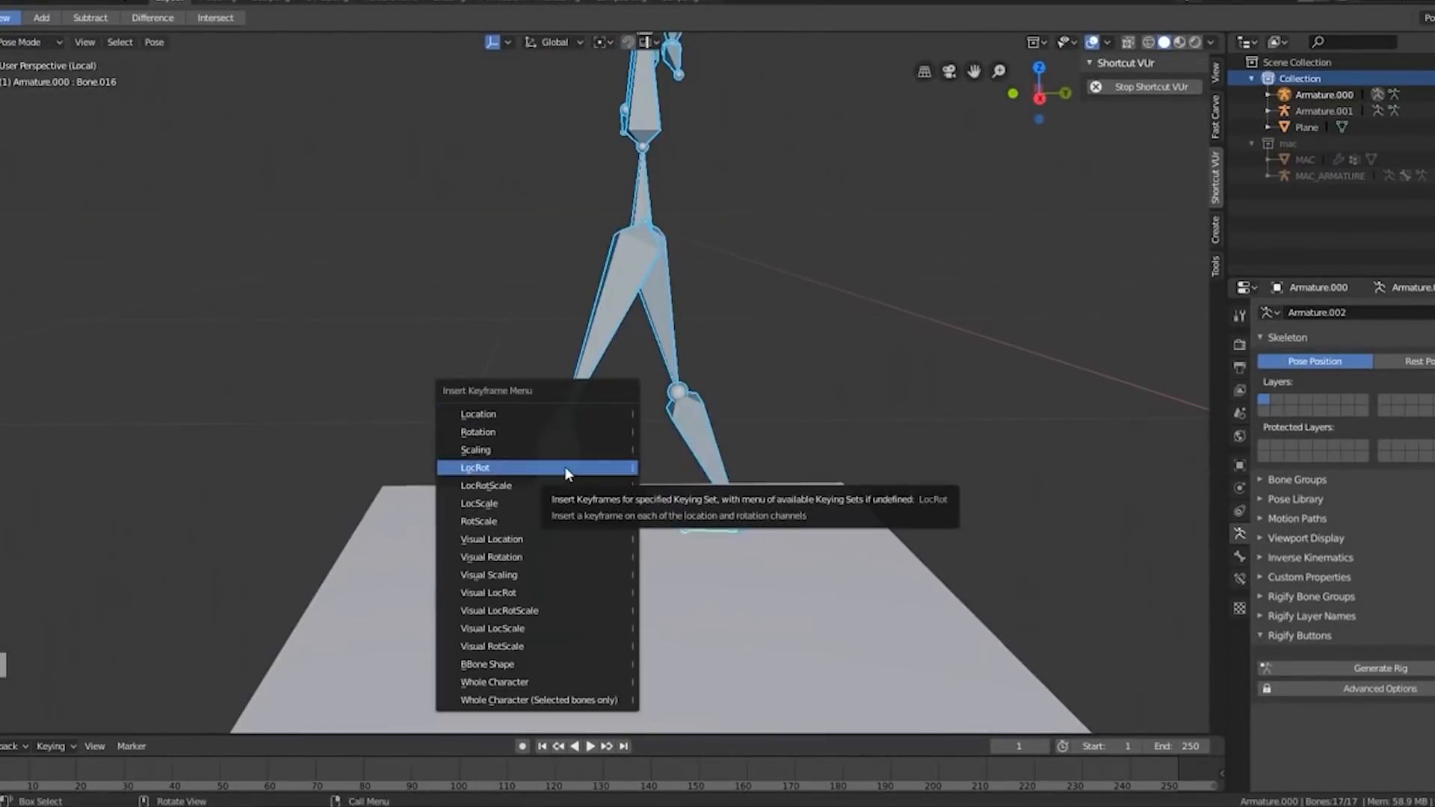
{"action": "left_click", "coordinate": [475, 467]}
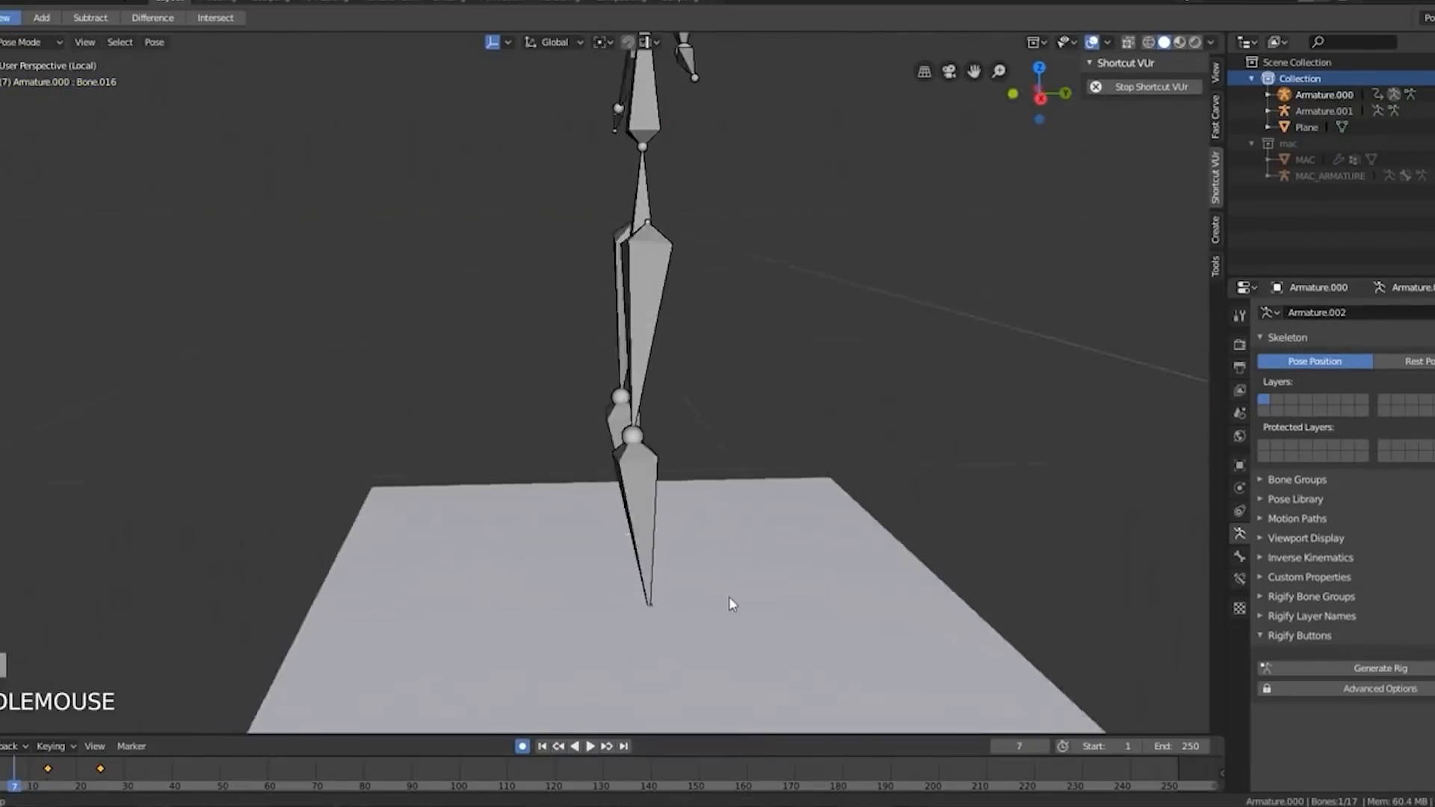
{"action": "left_click", "coordinate": [589, 746]}
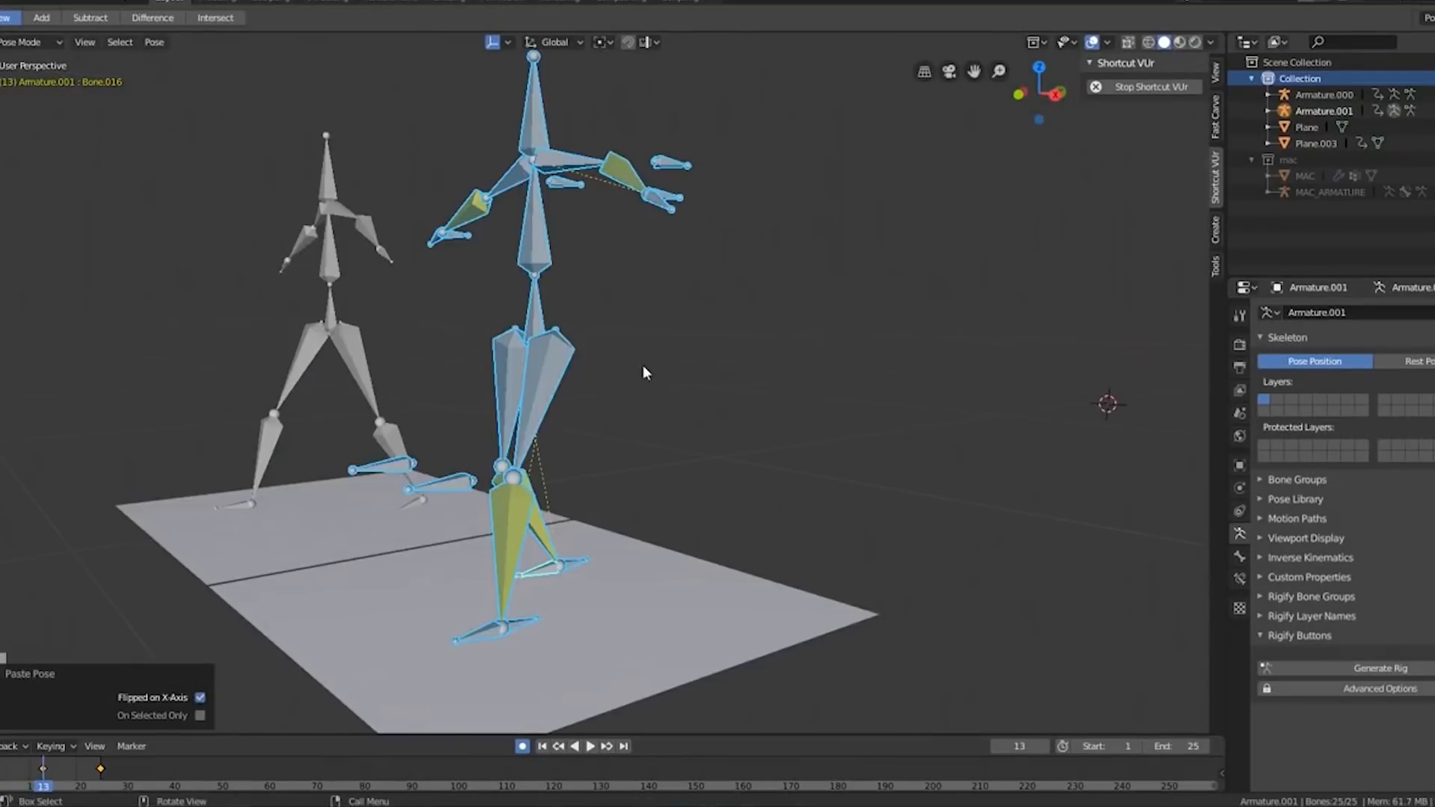
Paste the flipped pose onto the second armature and bring up the ogre file with its metarig.
{"action": "left_click", "coordinate": [589, 746]}
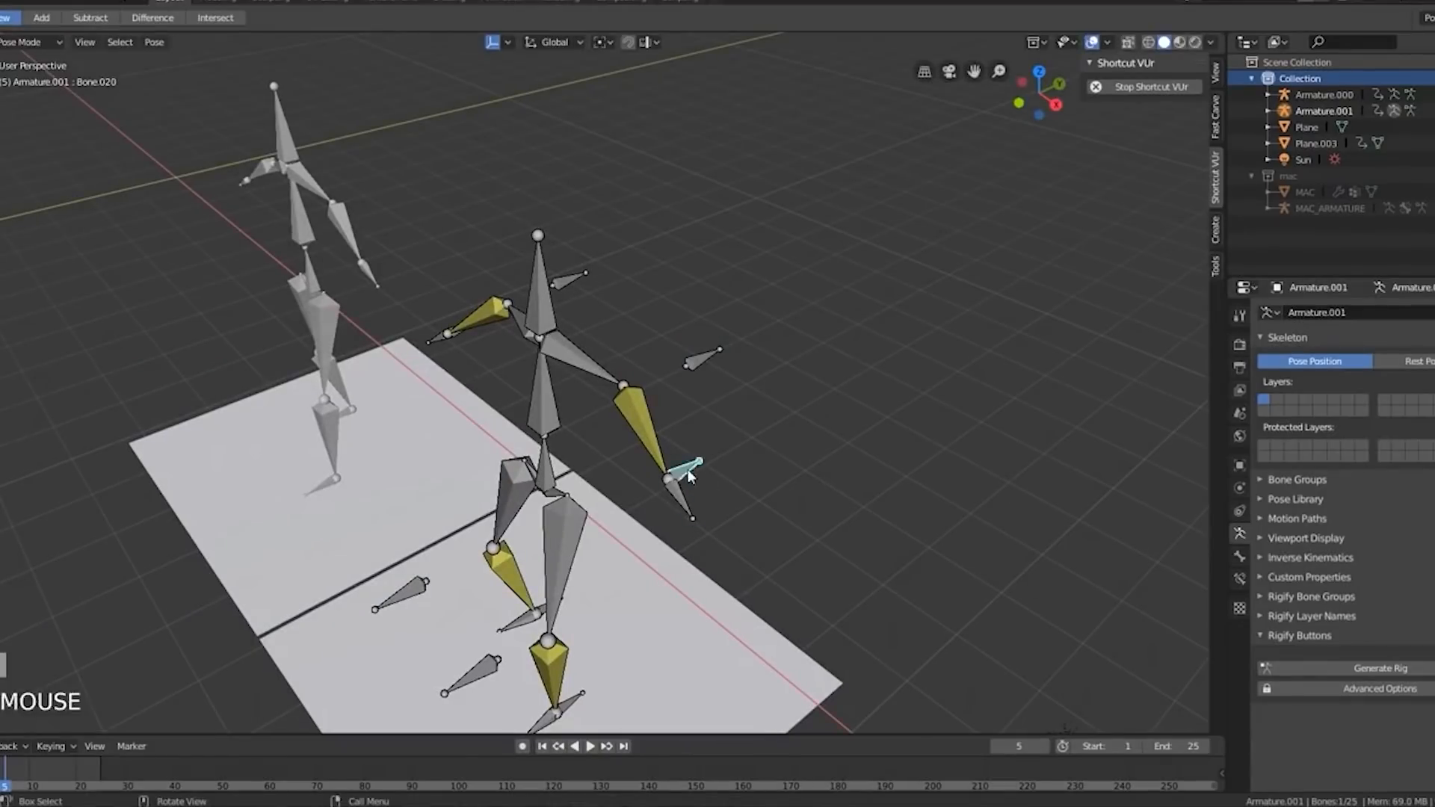
{"action": "key", "text": "Tab"}
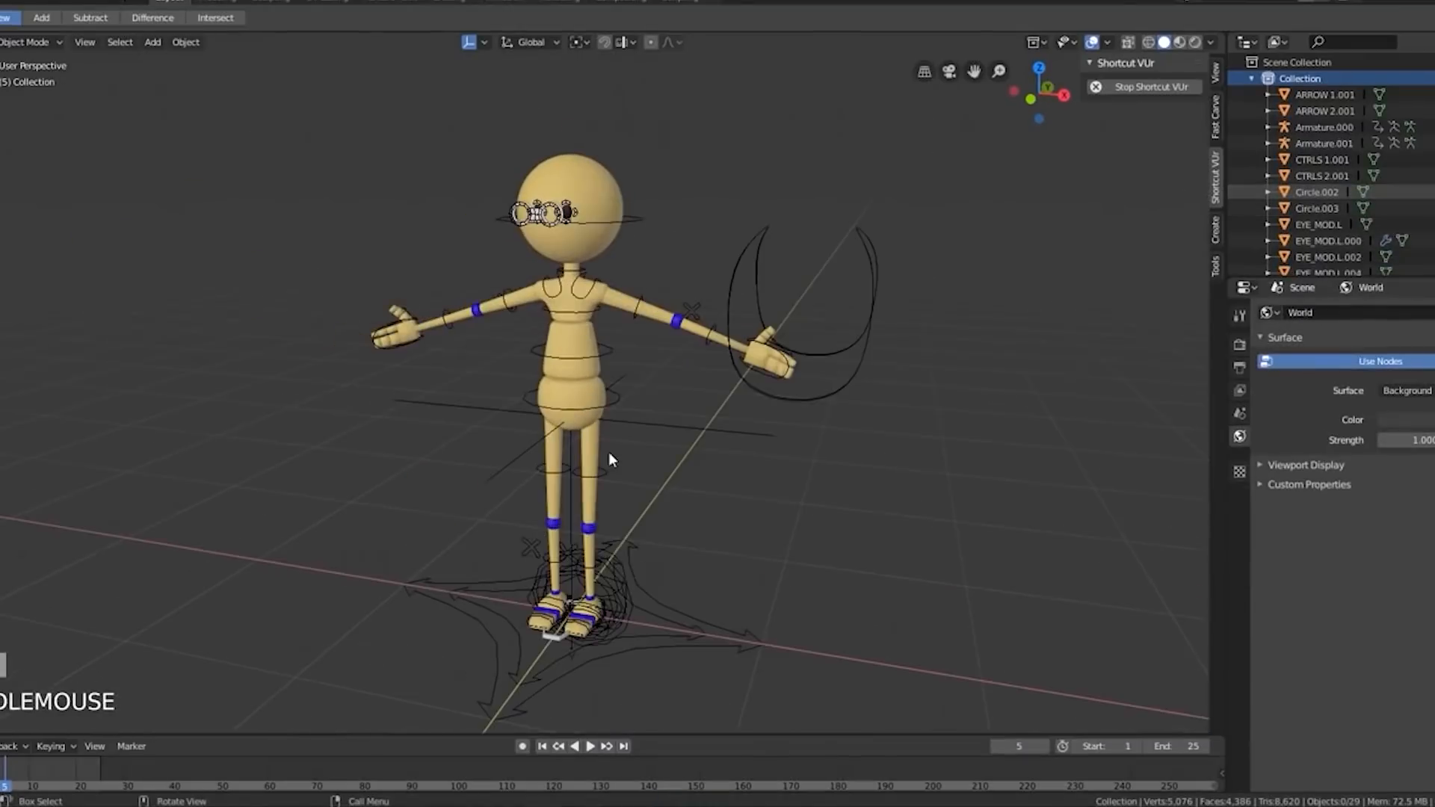
{"action": "left_click", "coordinate": [1328, 156]}
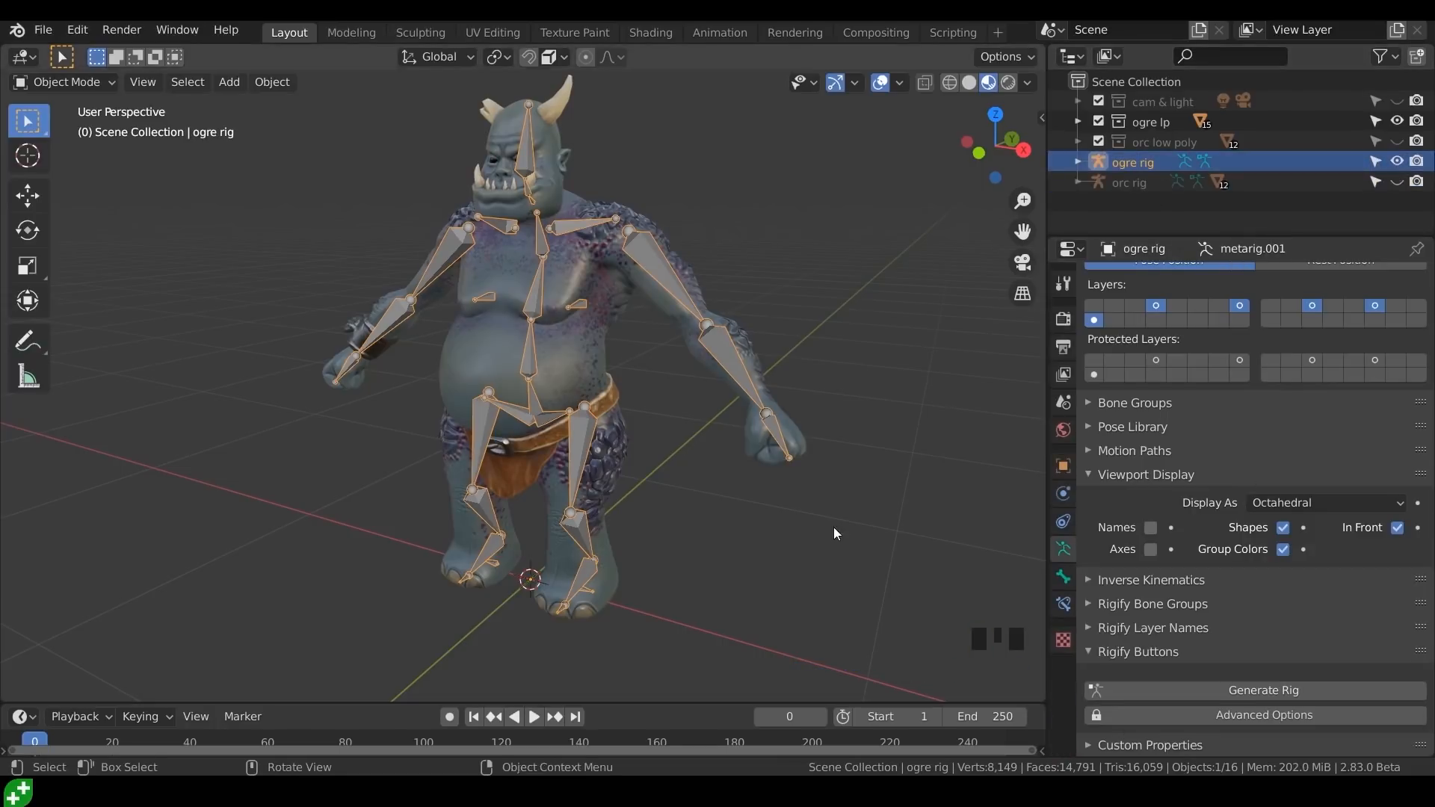
Generate the 'new ogre rig' control rig from the ogre meta-rig with Generate Rig.
{"action": "left_click", "coordinate": [1262, 691]}
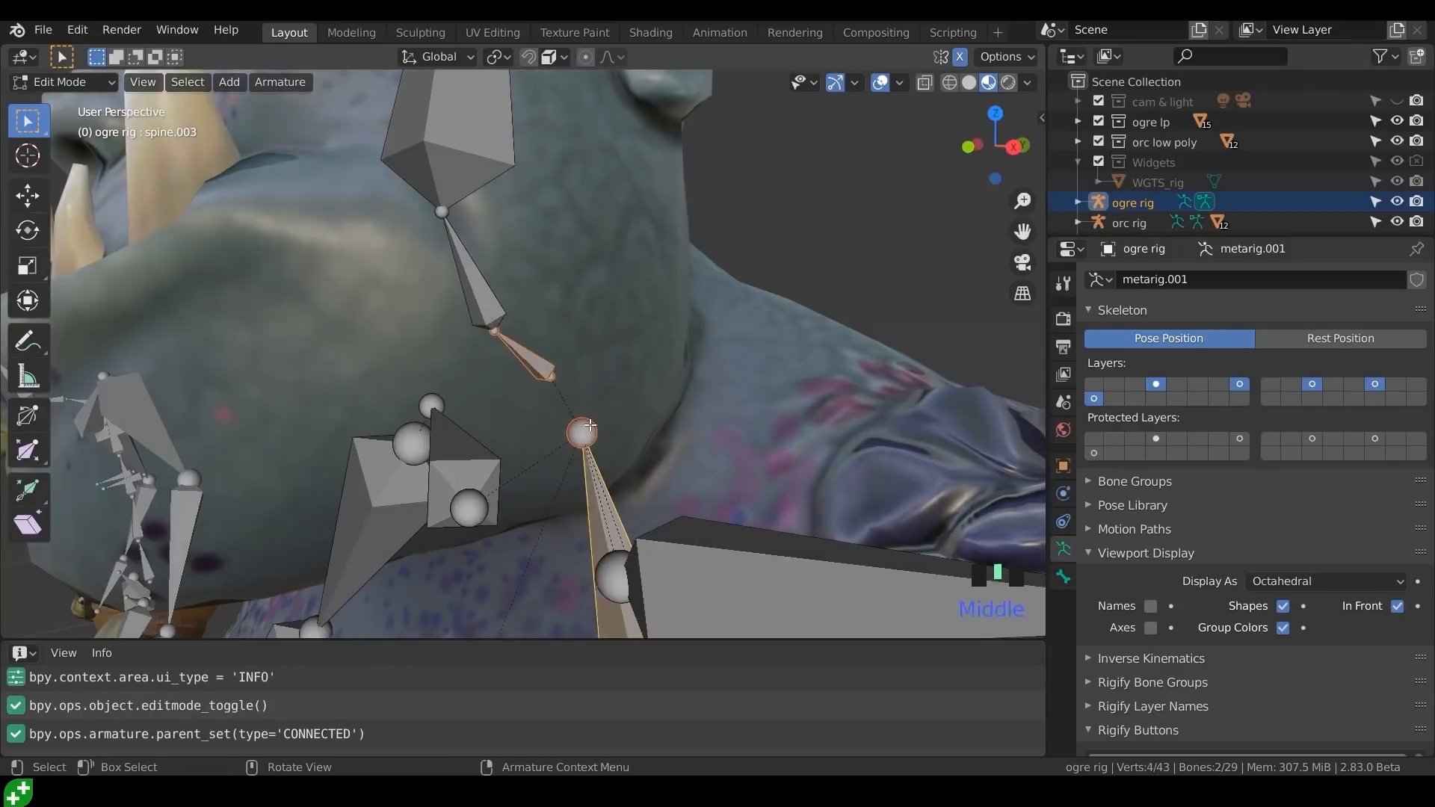
{"action": "key", "text": "Tab"}
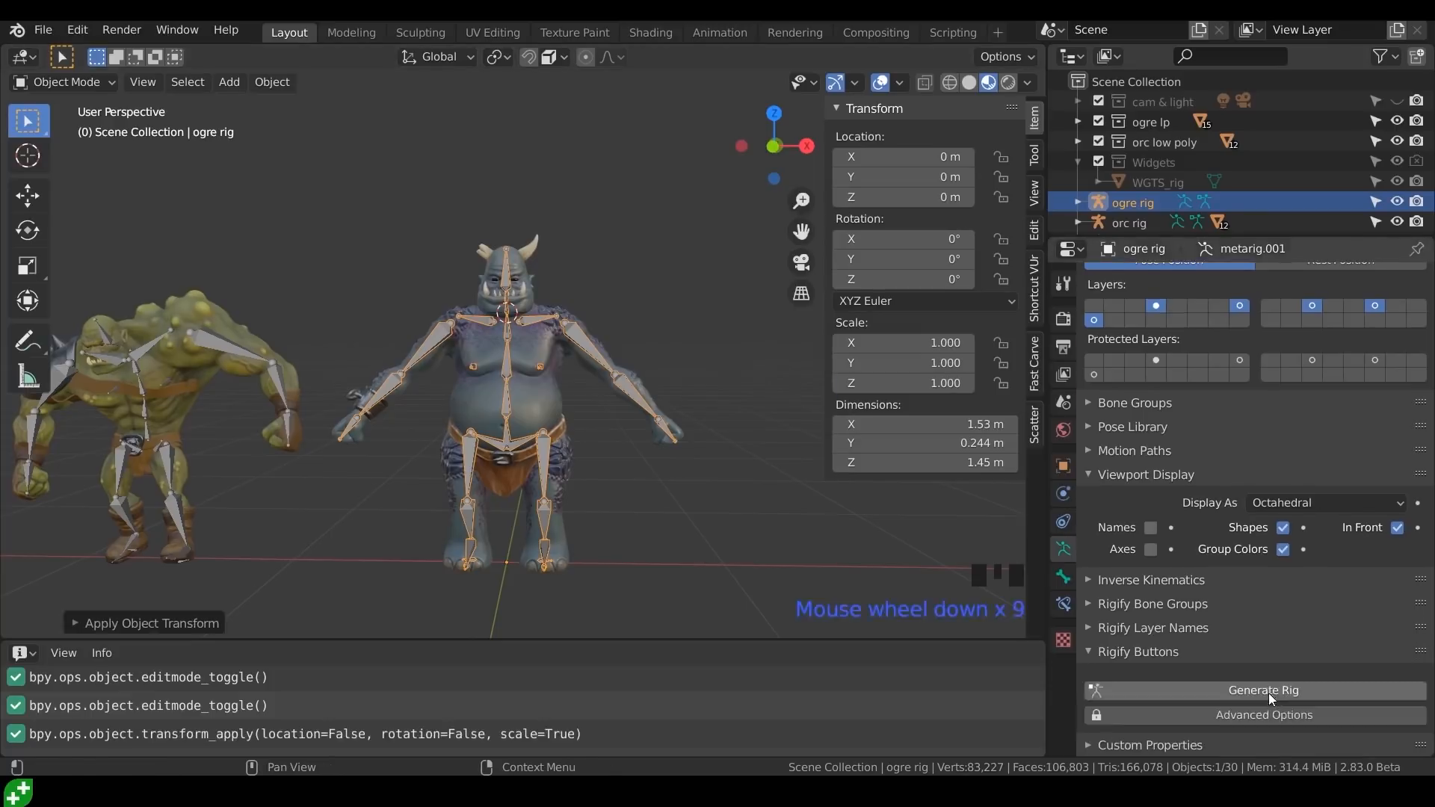
{"action": "left_click", "coordinate": [1263, 691]}
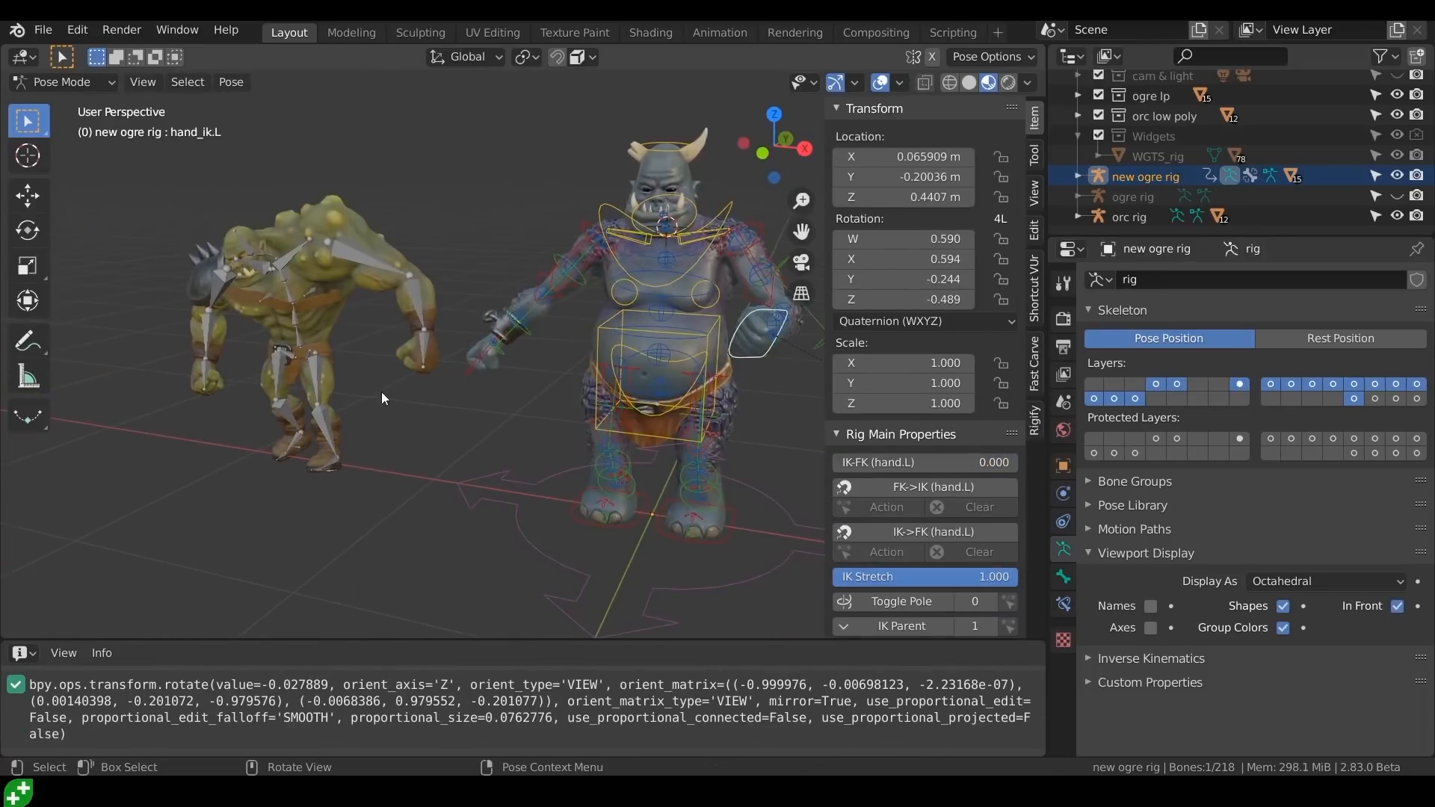
Review the orc rig's walk keyframes in the Dope Sheet and start a new General file.
{"action": "left_click", "coordinate": [1130, 217]}
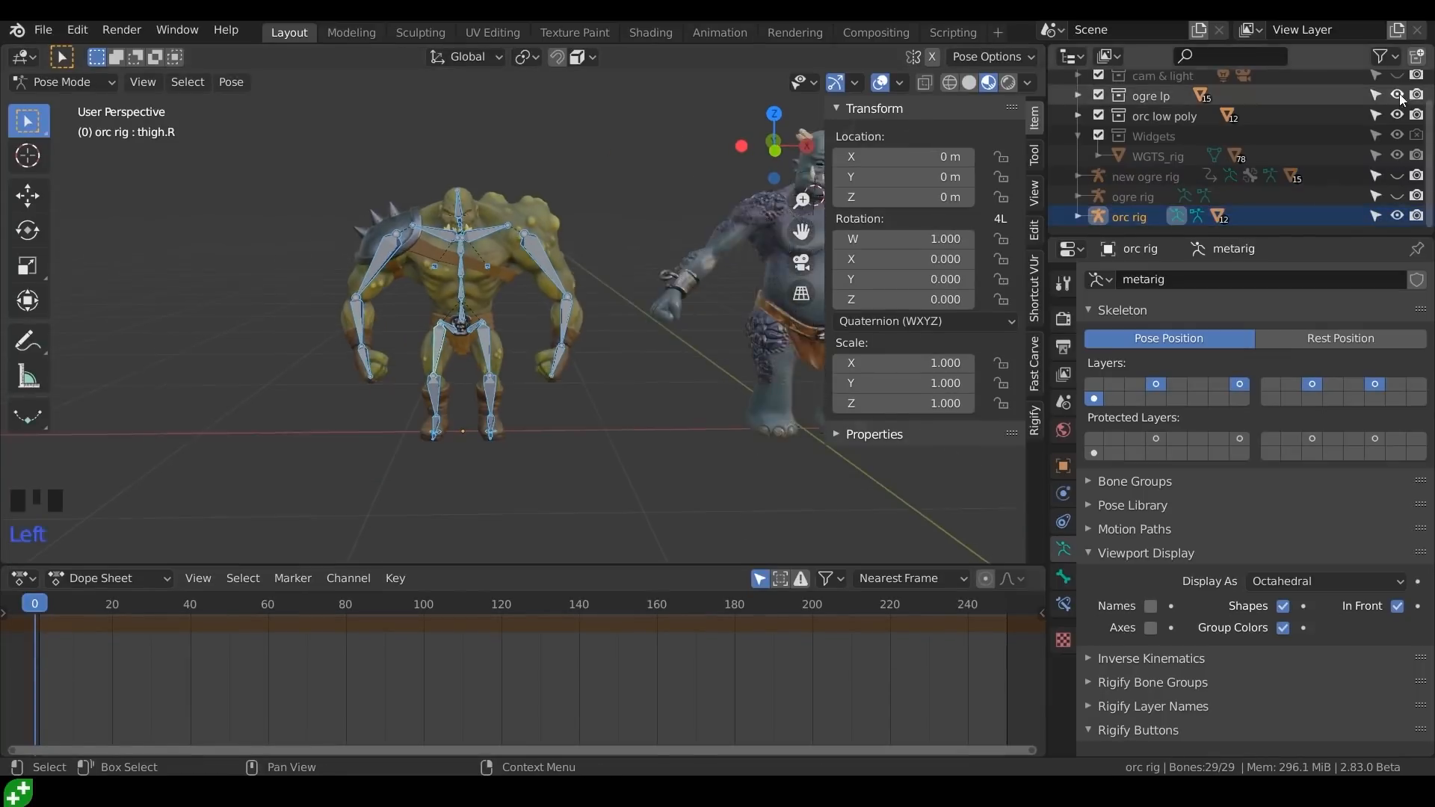
{"action": "scroll", "scroll_direction": "up", "scroll_amount": 3}
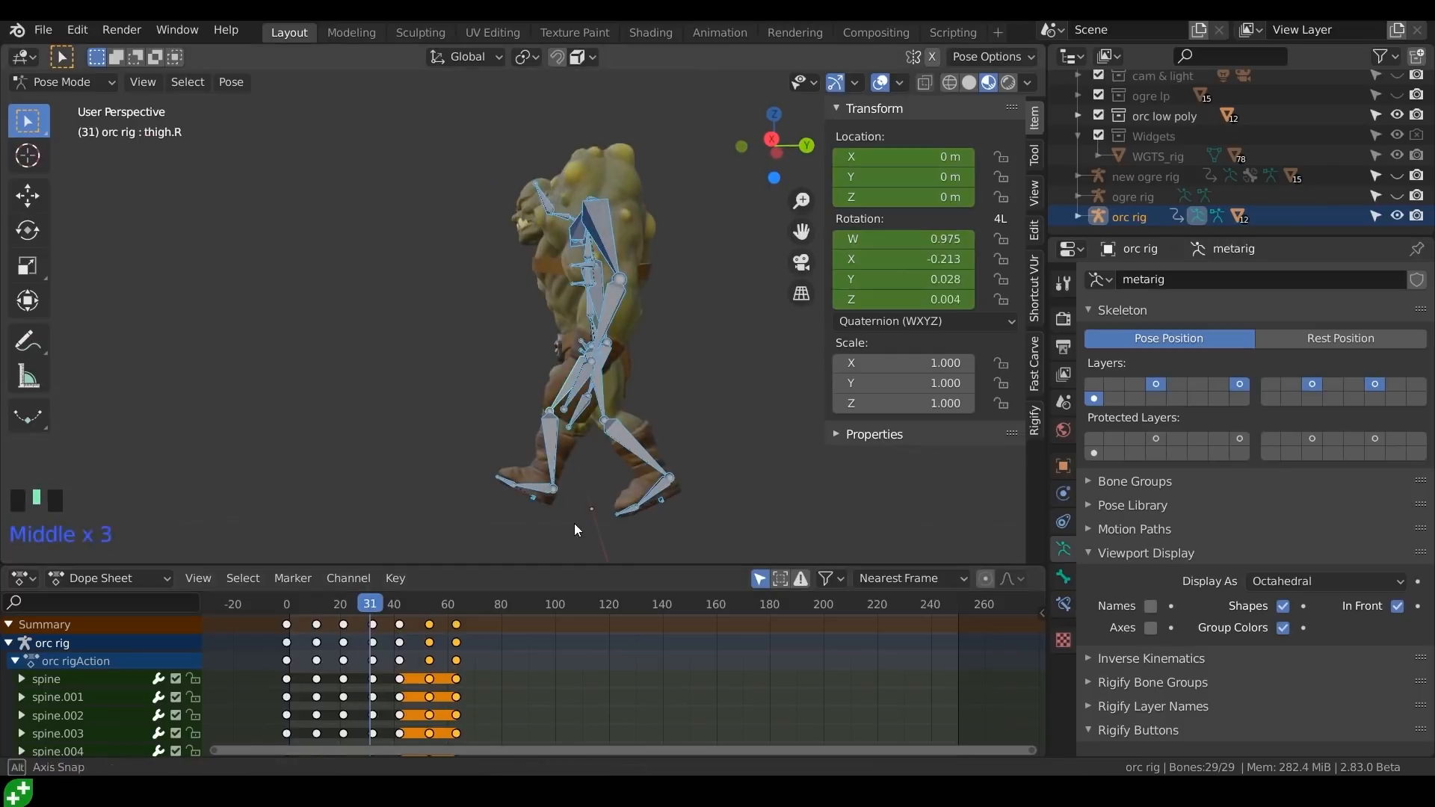
{"action": "left_click", "coordinate": [305, 602]}
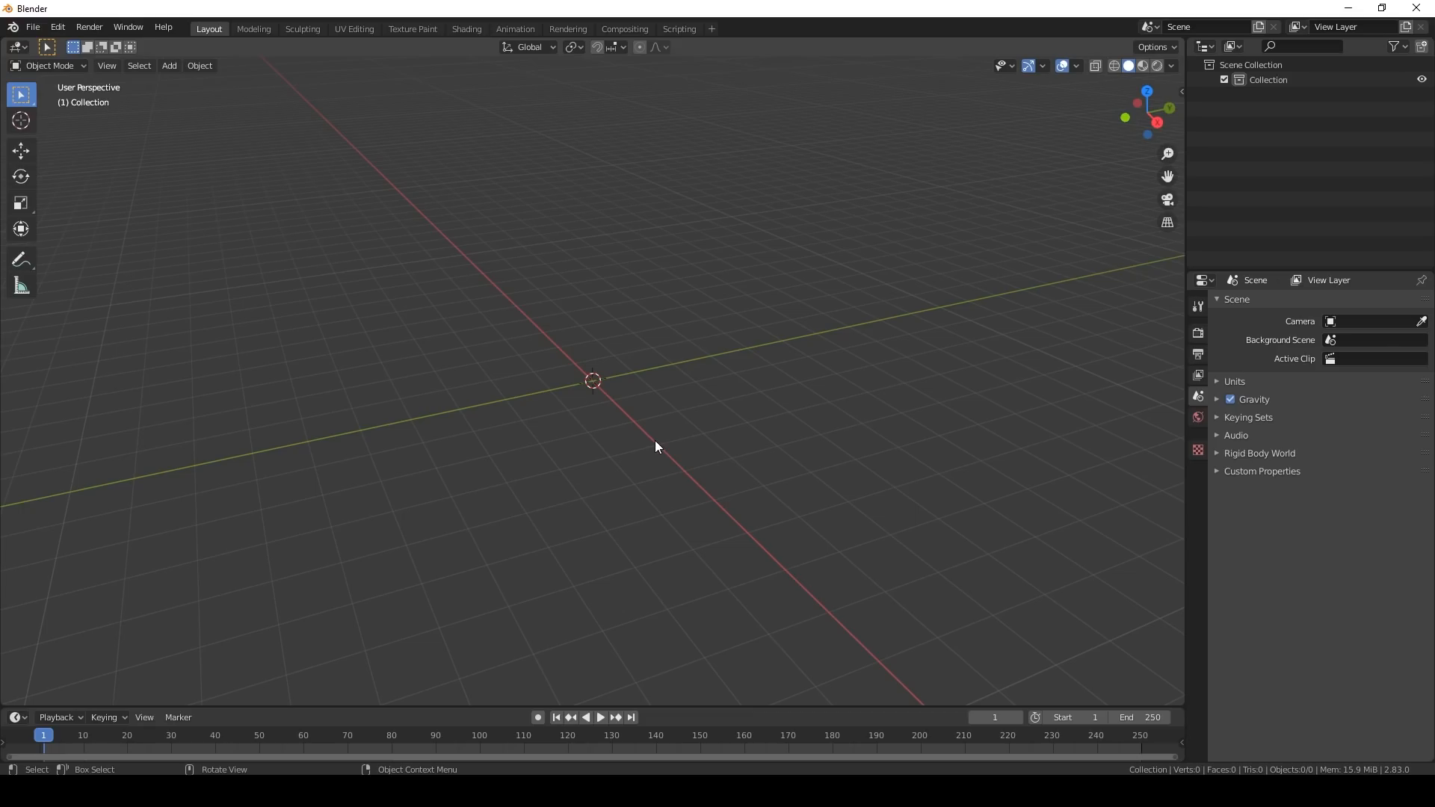
Search preferences for 'rigify' and add a Human (Meta-Rig) armature at the origin.
{"action": "left_click", "coordinate": [57, 27]}
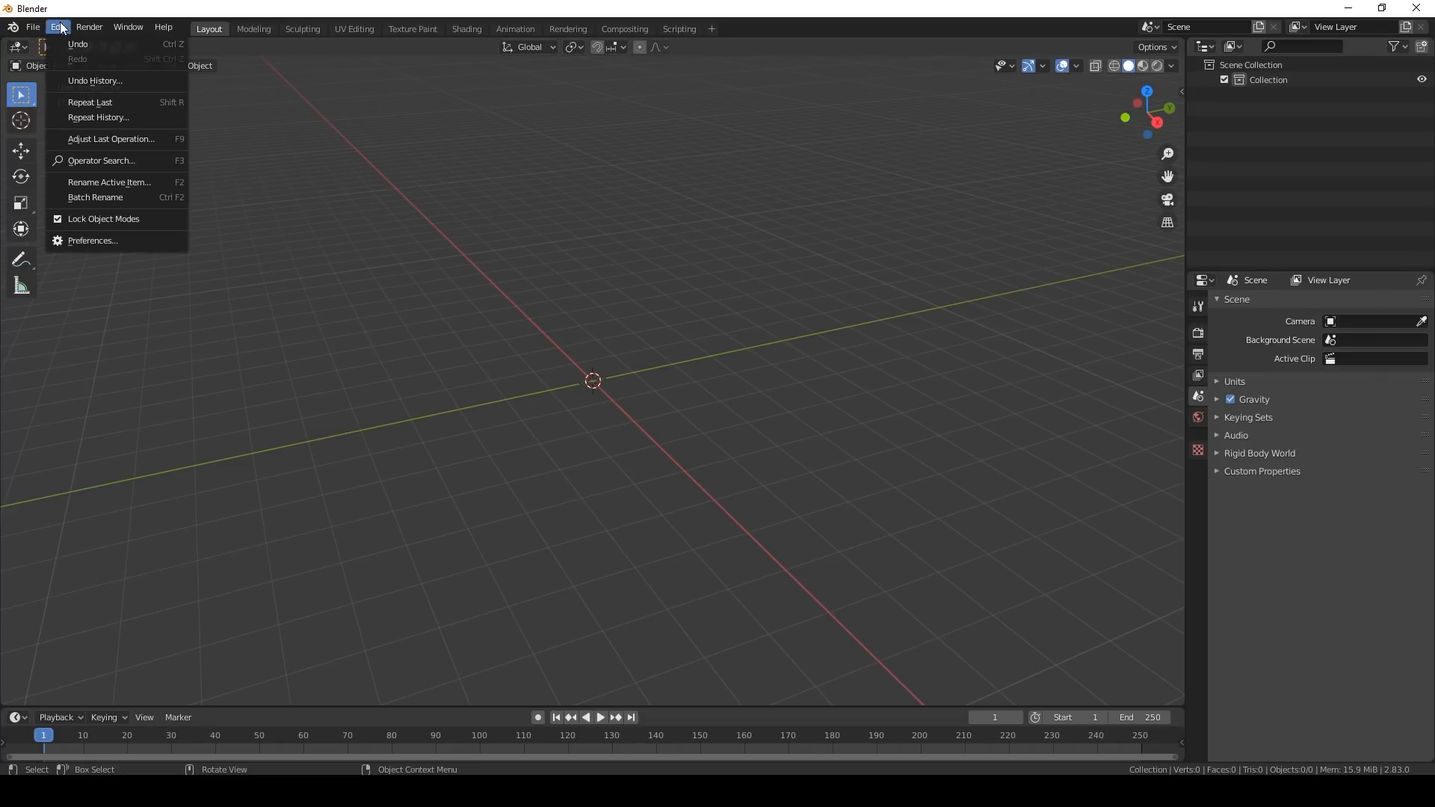
{"action": "left_click", "coordinate": [91, 240]}
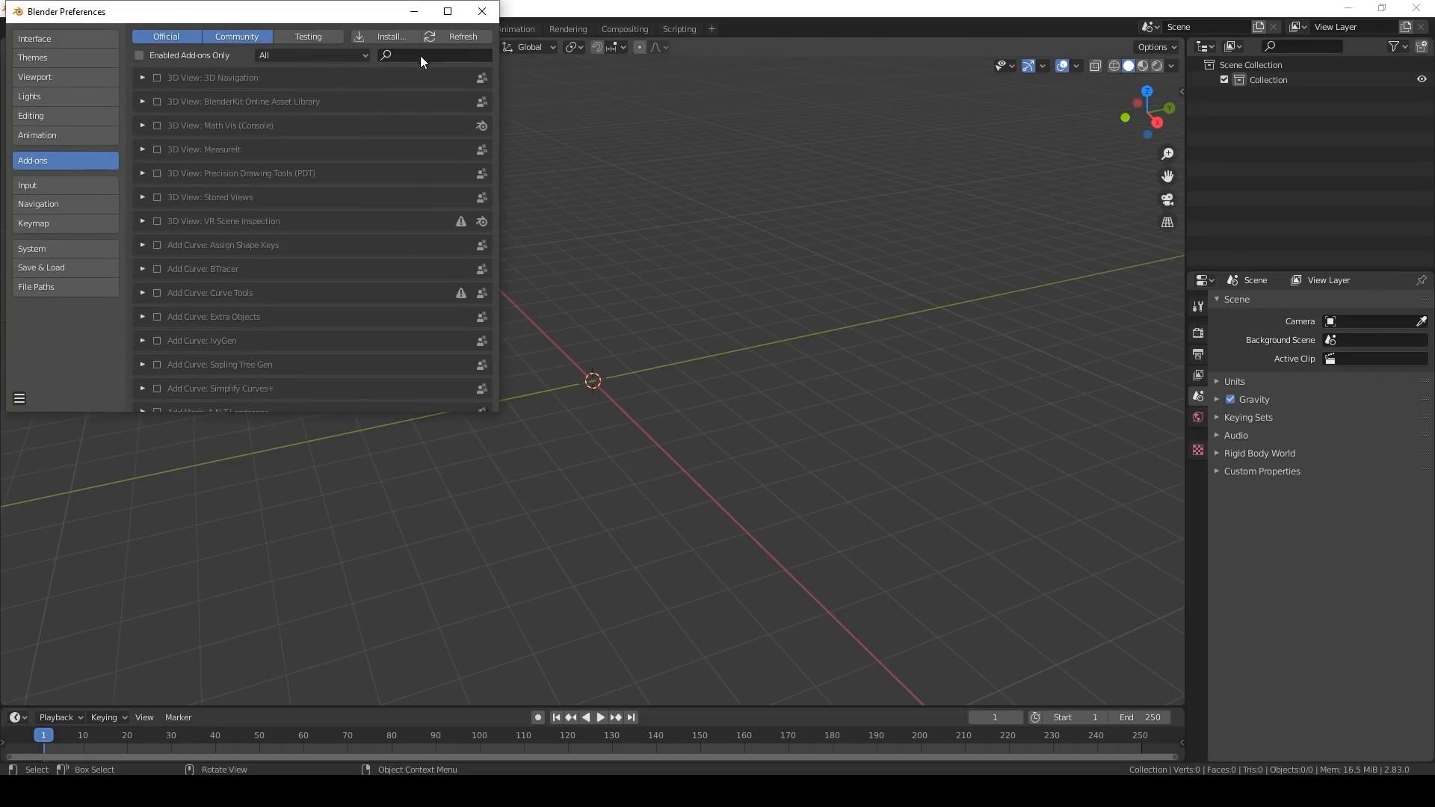
{"action": "type", "text": "rigify"}
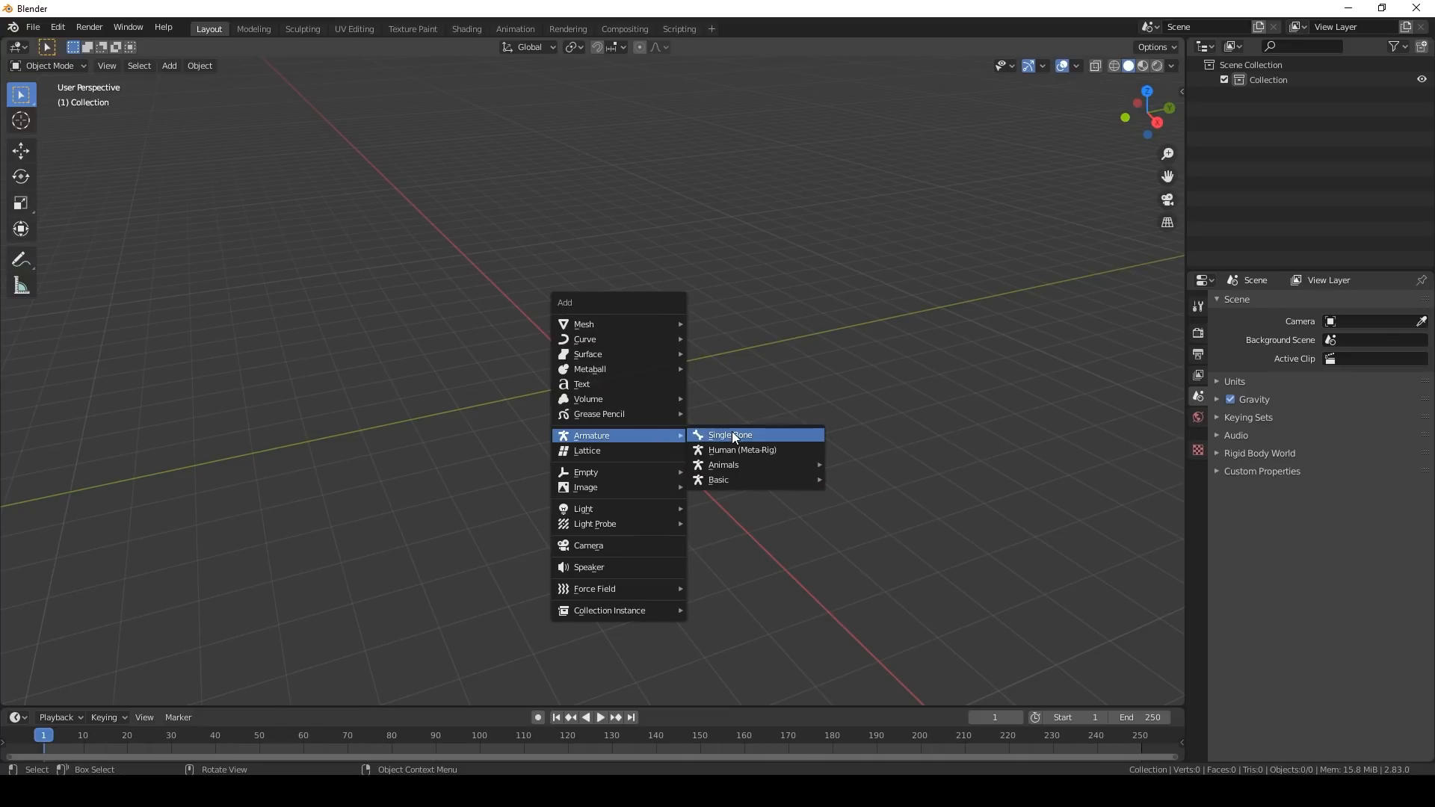
{"action": "mouse_move", "coordinate": [723, 465]}
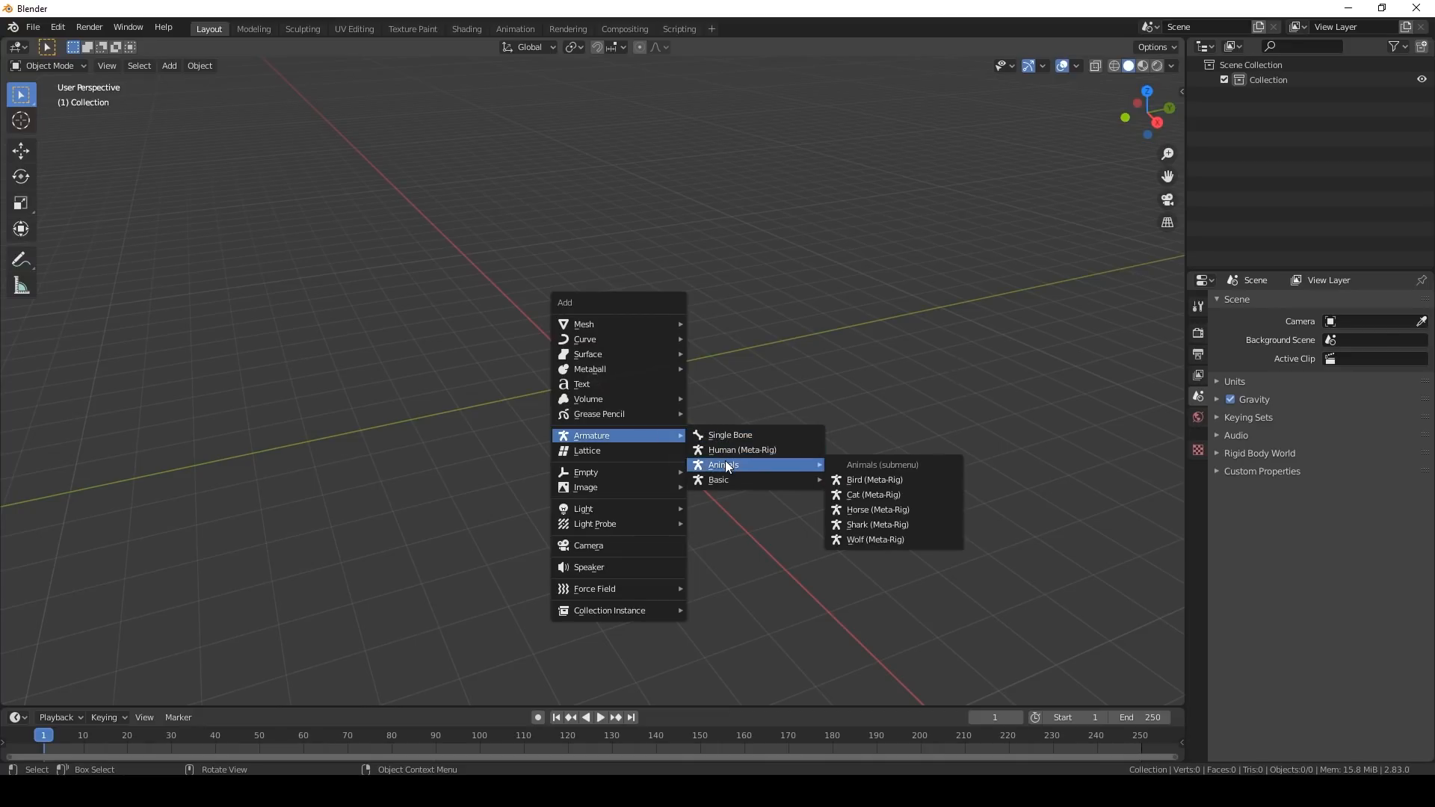
{"action": "mouse_move", "coordinate": [742, 450]}
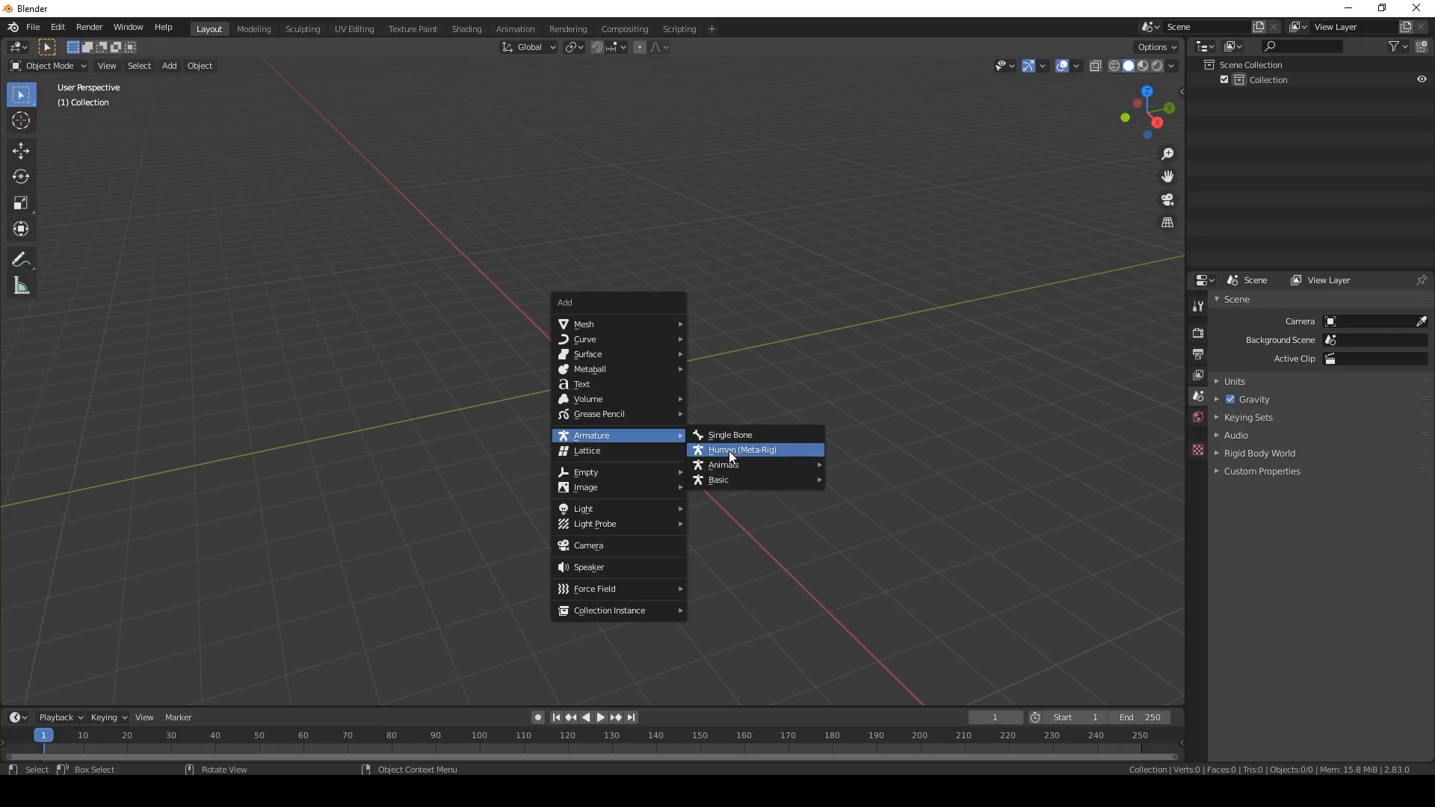
{"action": "left_click", "coordinate": [742, 450]}
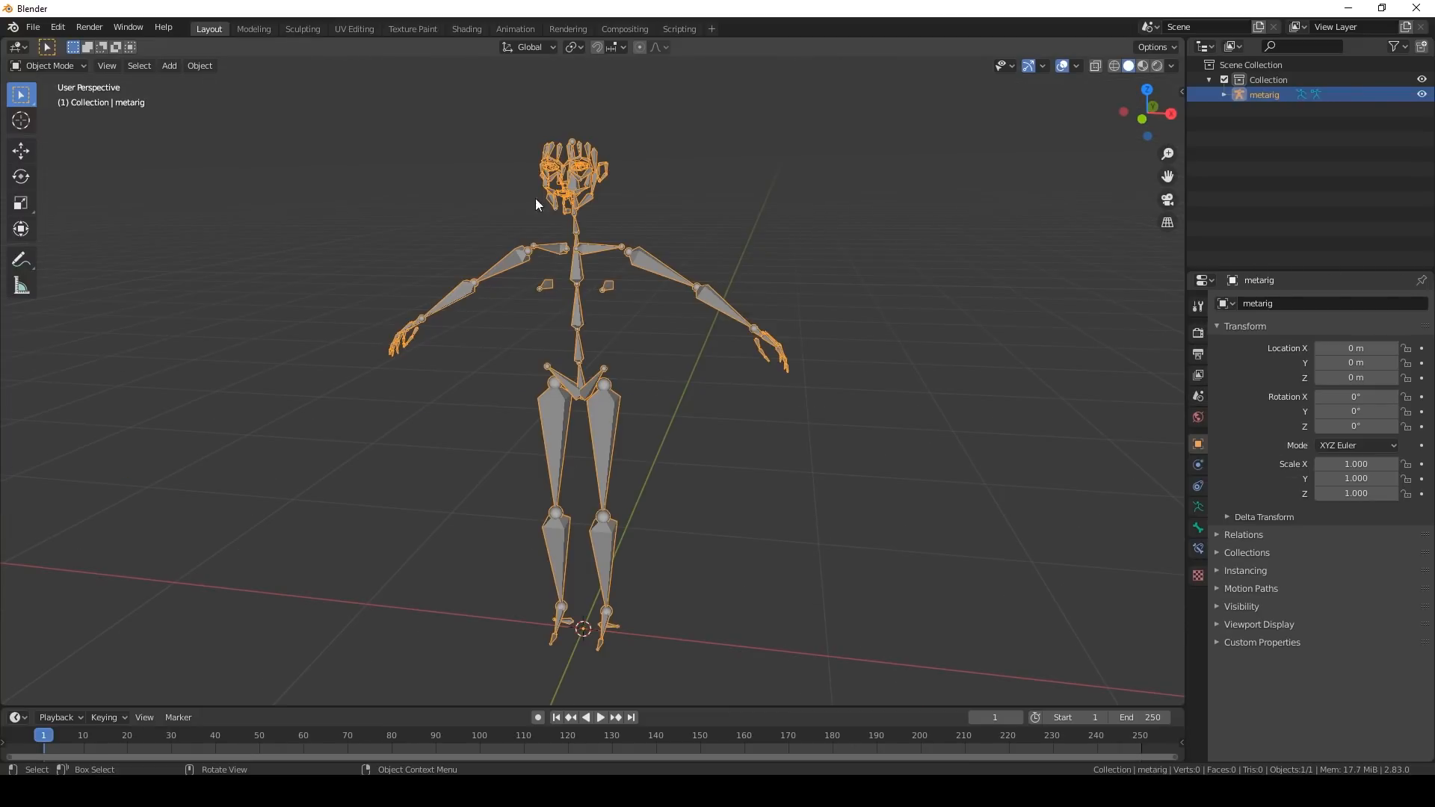
{"action": "mouse_move", "coordinate": [821, 417]}
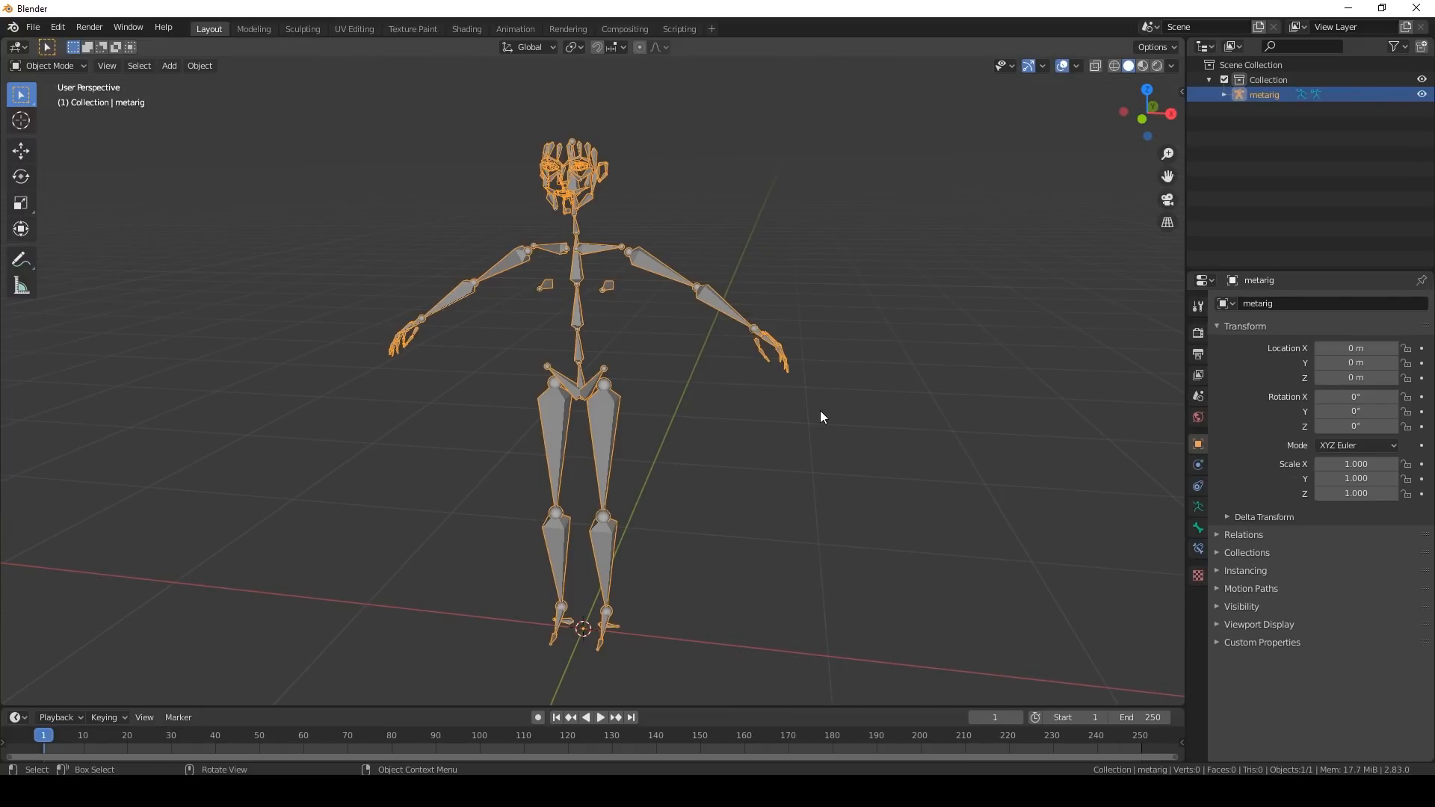
{"action": "mouse_move", "coordinate": [819, 433]}
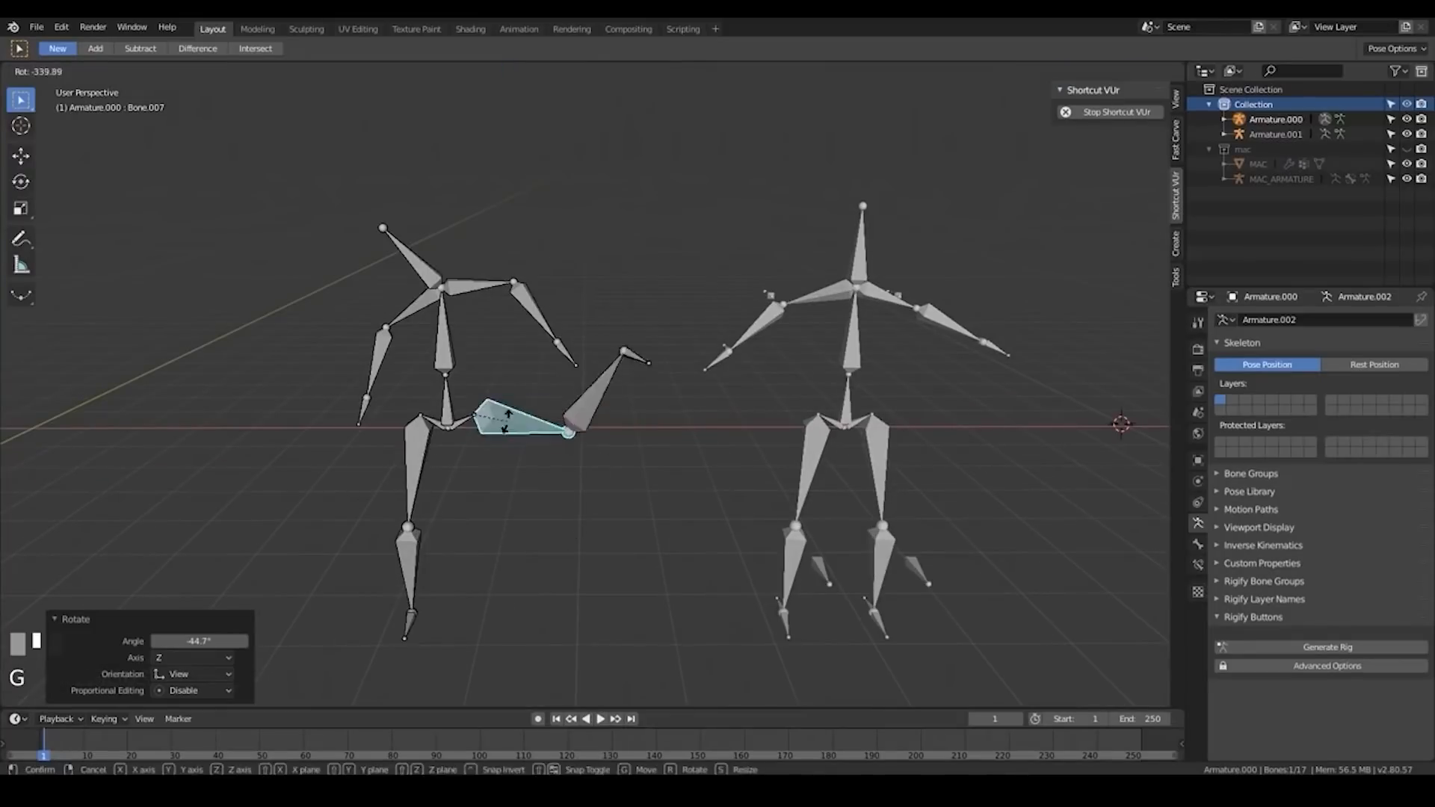
Rotate the leg bone, move the hip bone and keyframe the second armature's poses.
{"action": "key", "text": "ctrl+p"}
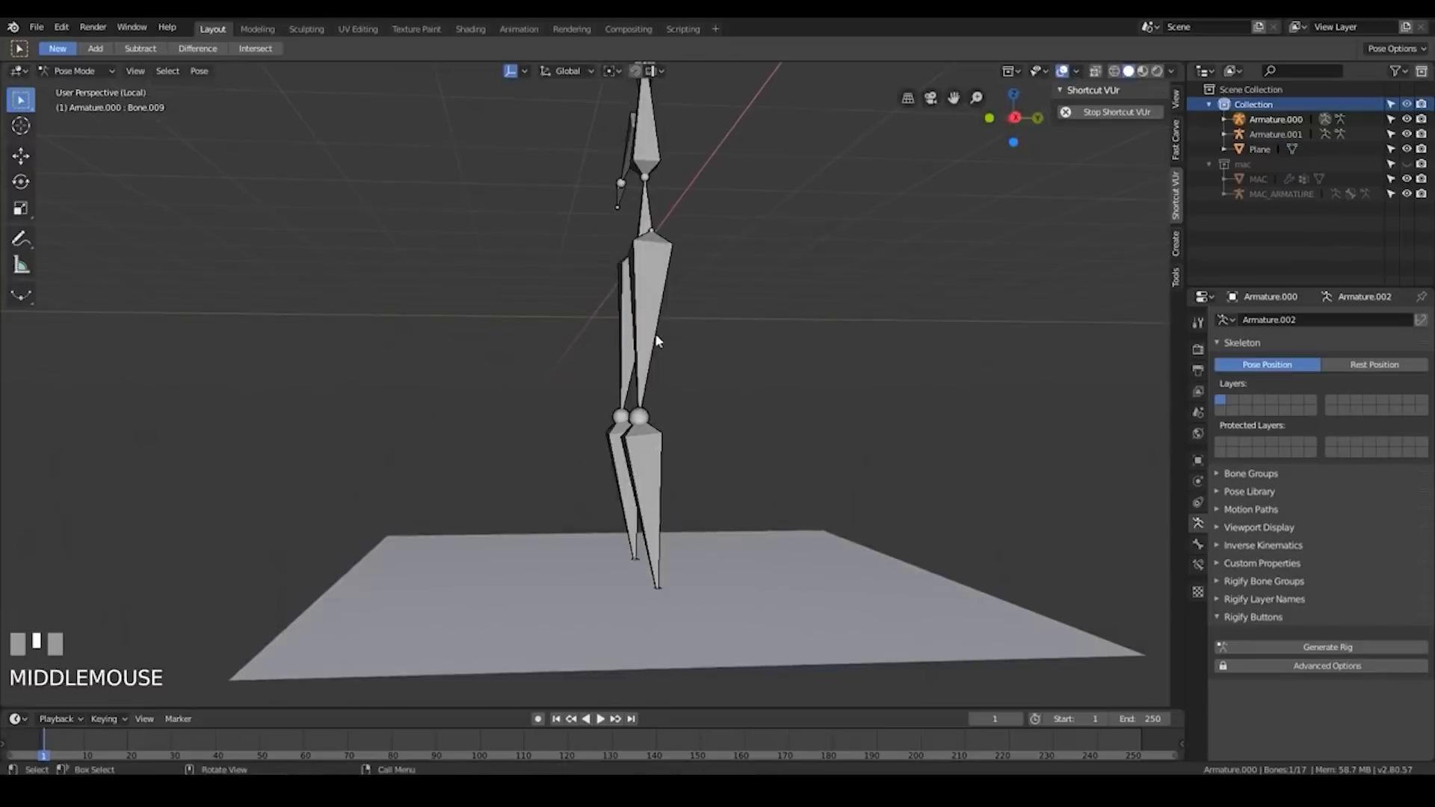
{"action": "key", "text": "i"}
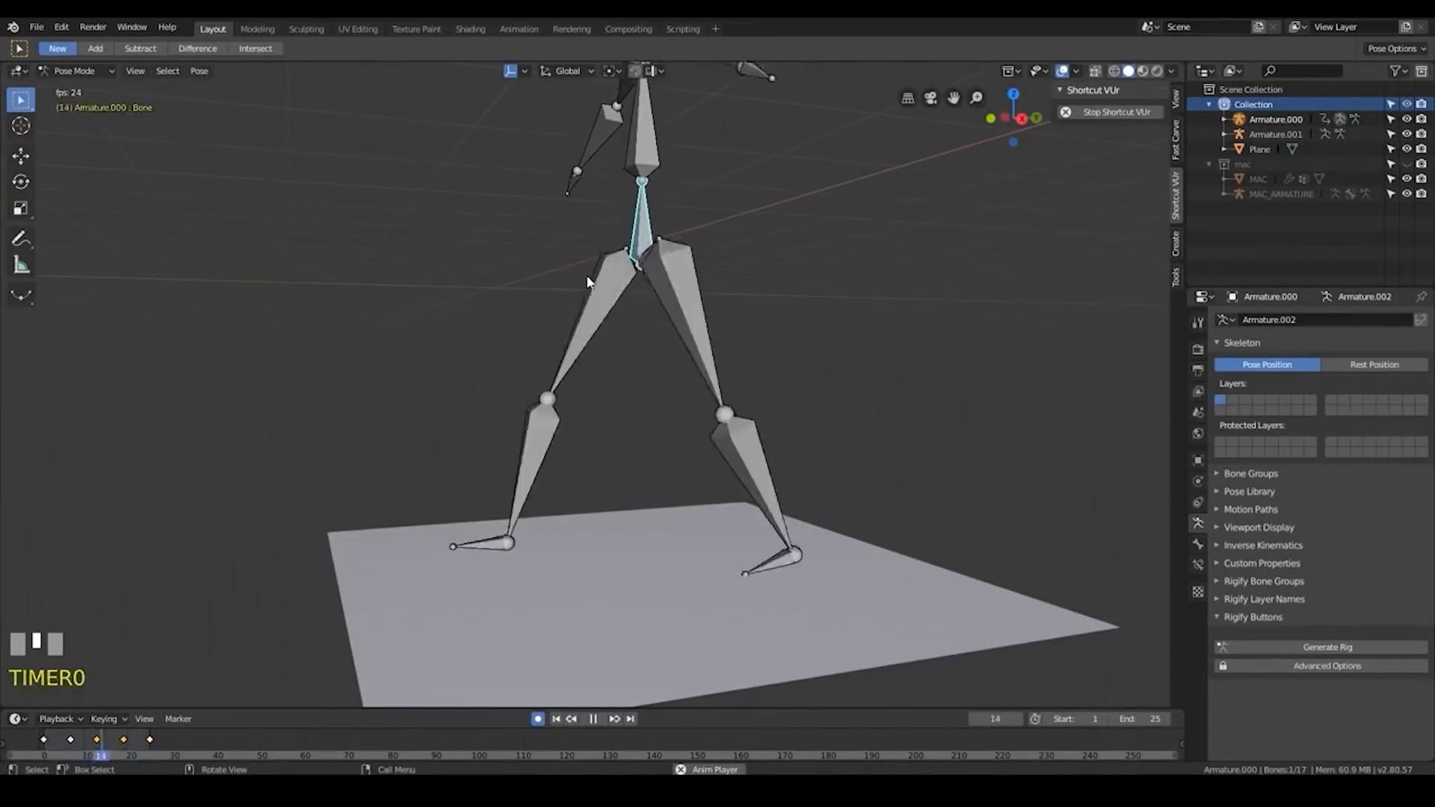
{"action": "key", "text": "g"}
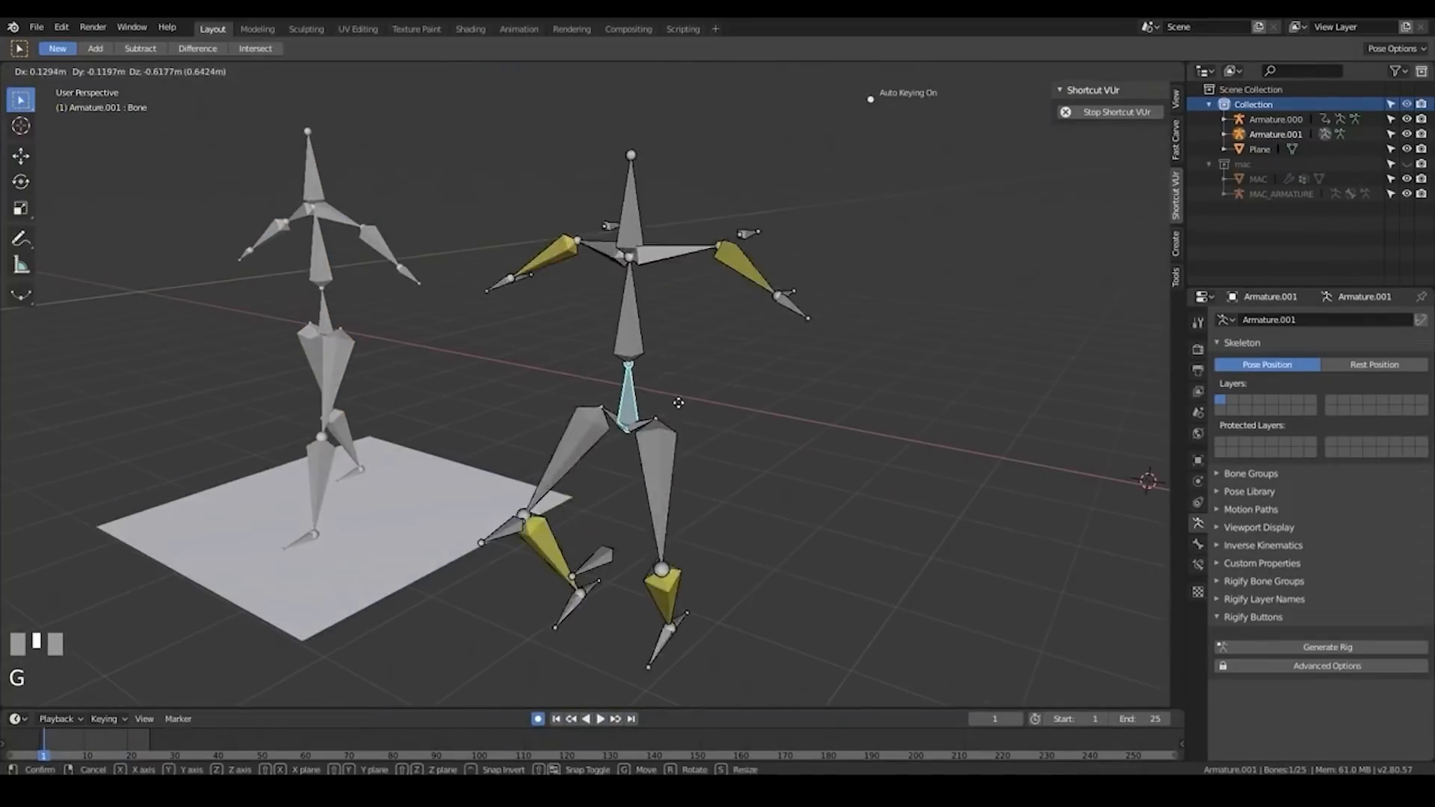
{"action": "scroll", "scroll_direction": "up", "scroll_amount": 3}
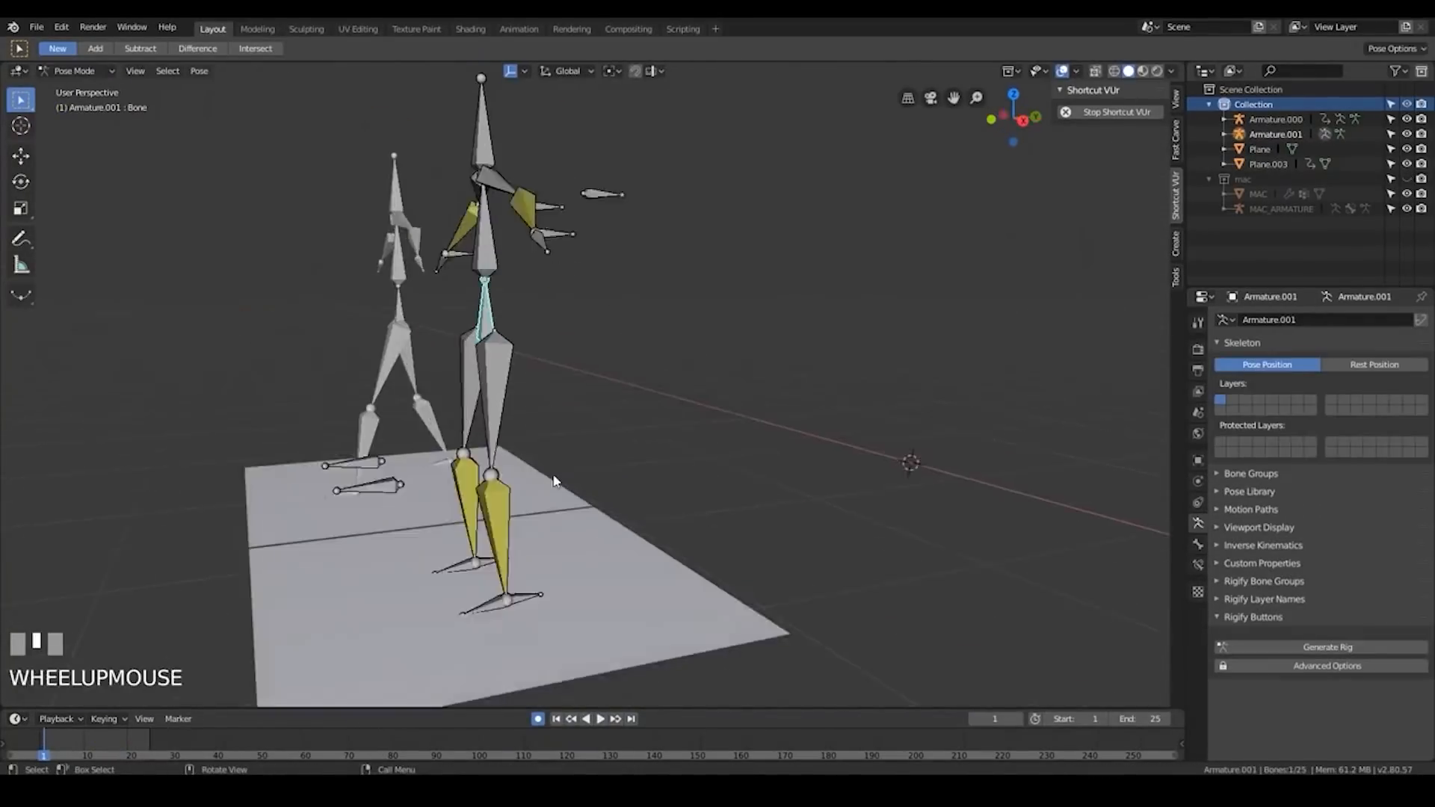
{"action": "left_click", "coordinate": [199, 70]}
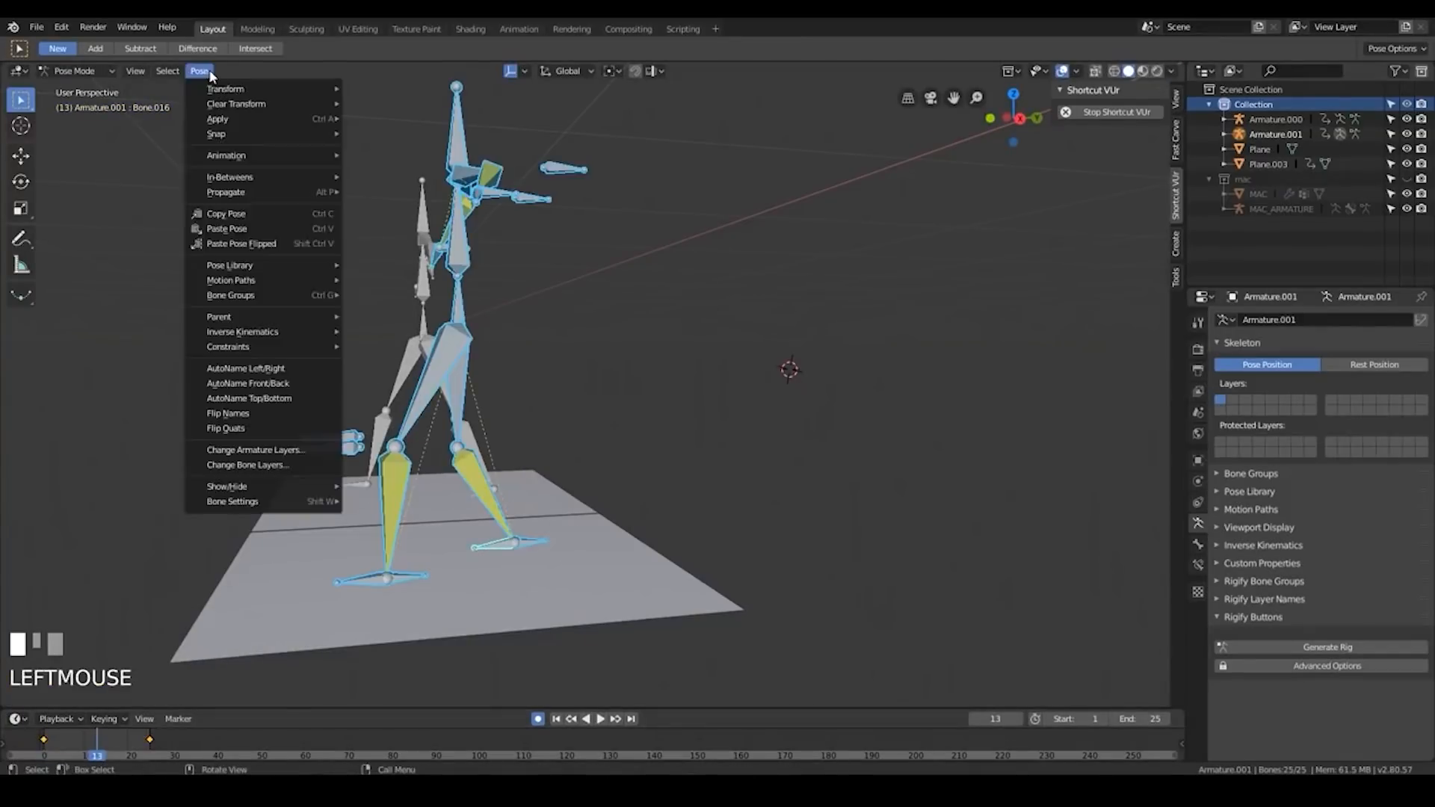
Play back the stepping animation, then move the whole pose of the second armature.
{"action": "key", "text": "space"}
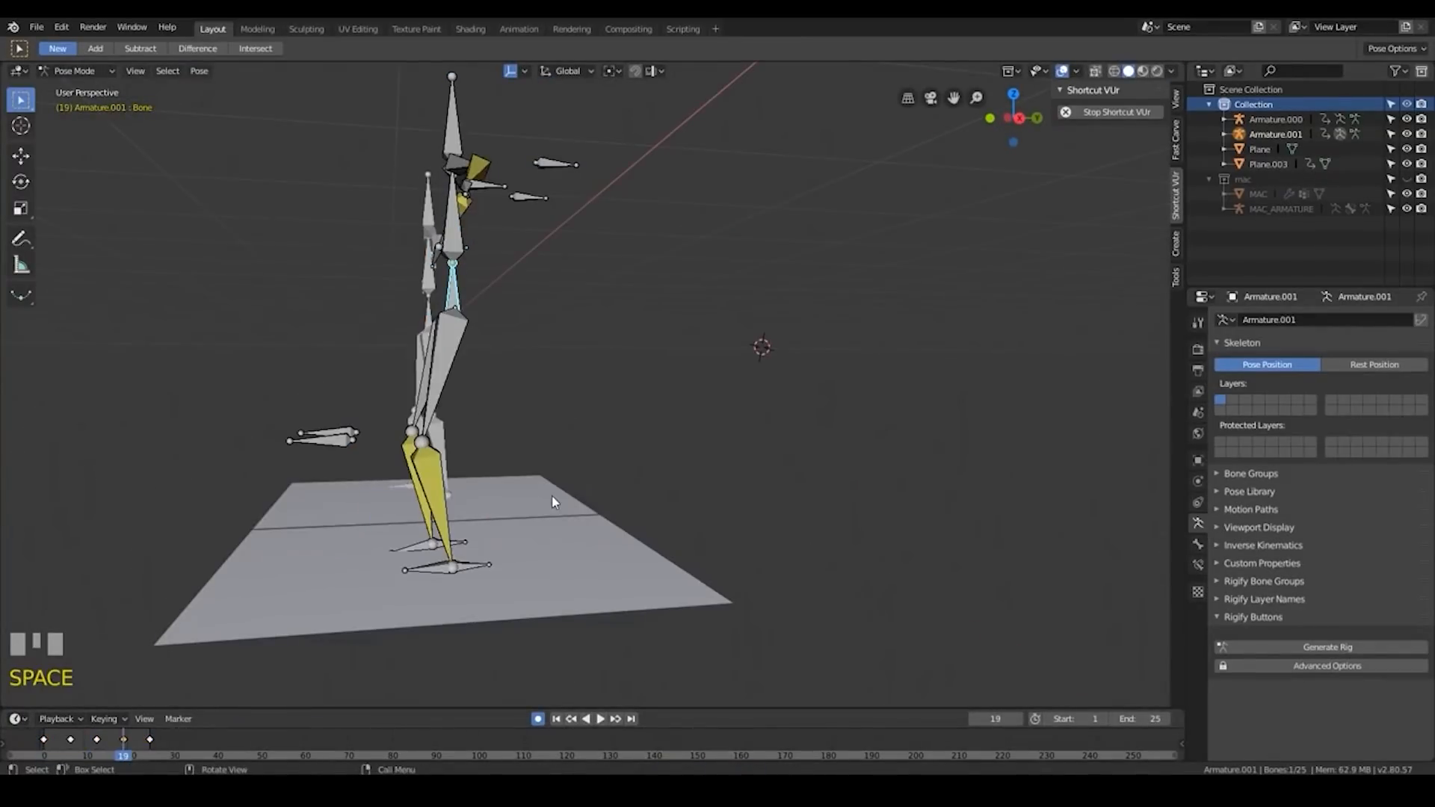
{"action": "key", "text": "space"}
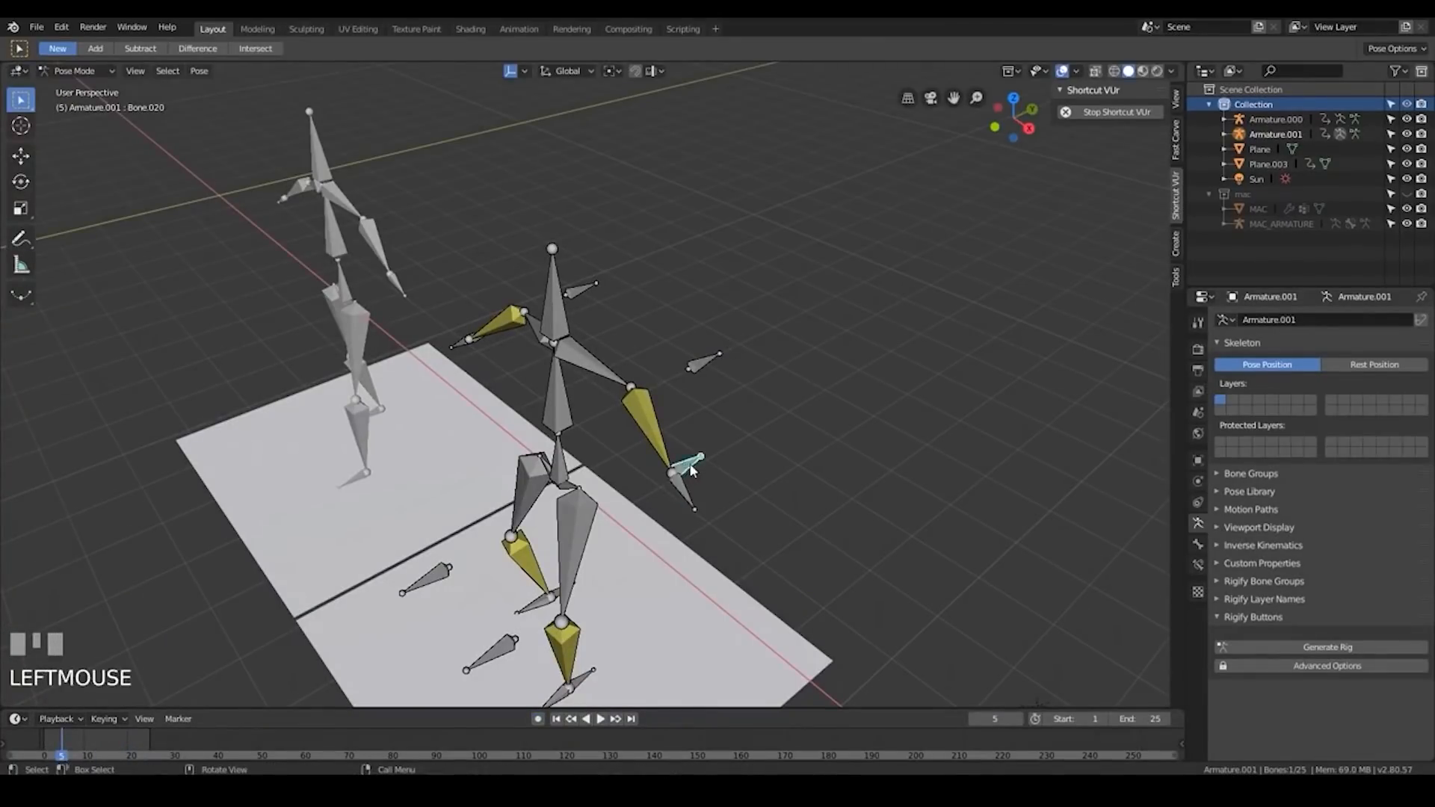
{"action": "key", "text": "g"}
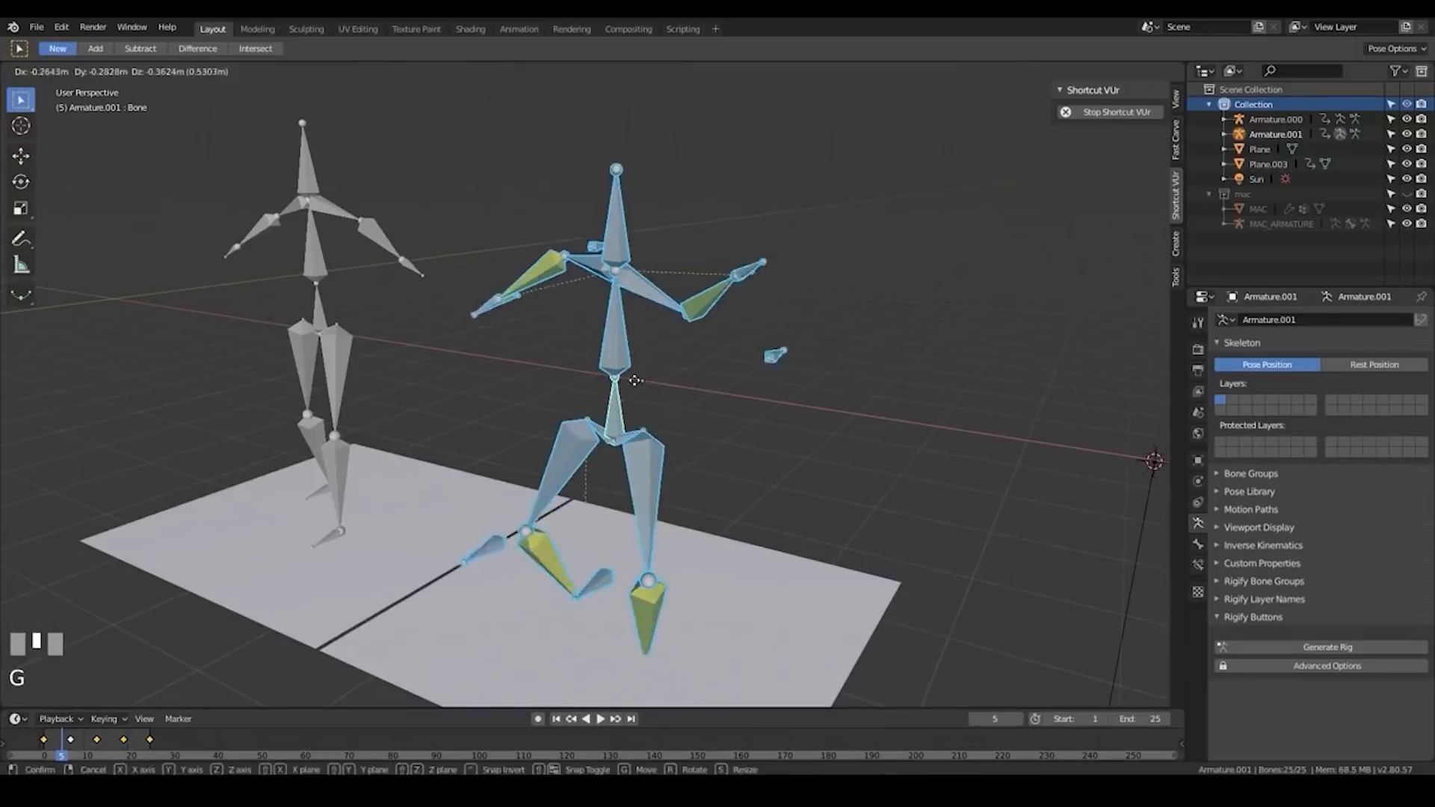
{"action": "left_click", "coordinate": [36, 27]}
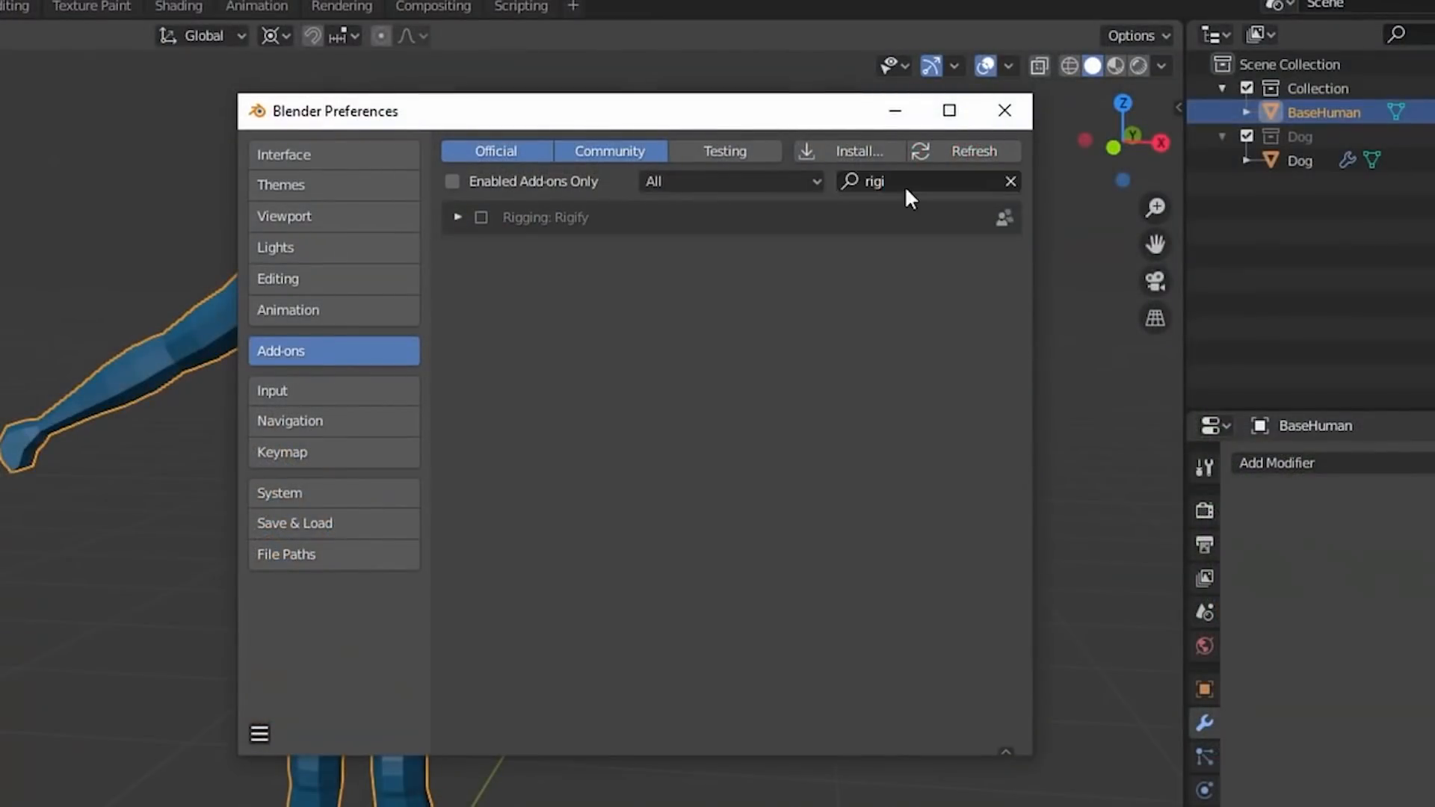
Enable the Rigging: Rigify add-on and add a Human (Meta-Rig) beside the BaseHuman mesh.
{"action": "left_click", "coordinate": [1004, 111]}
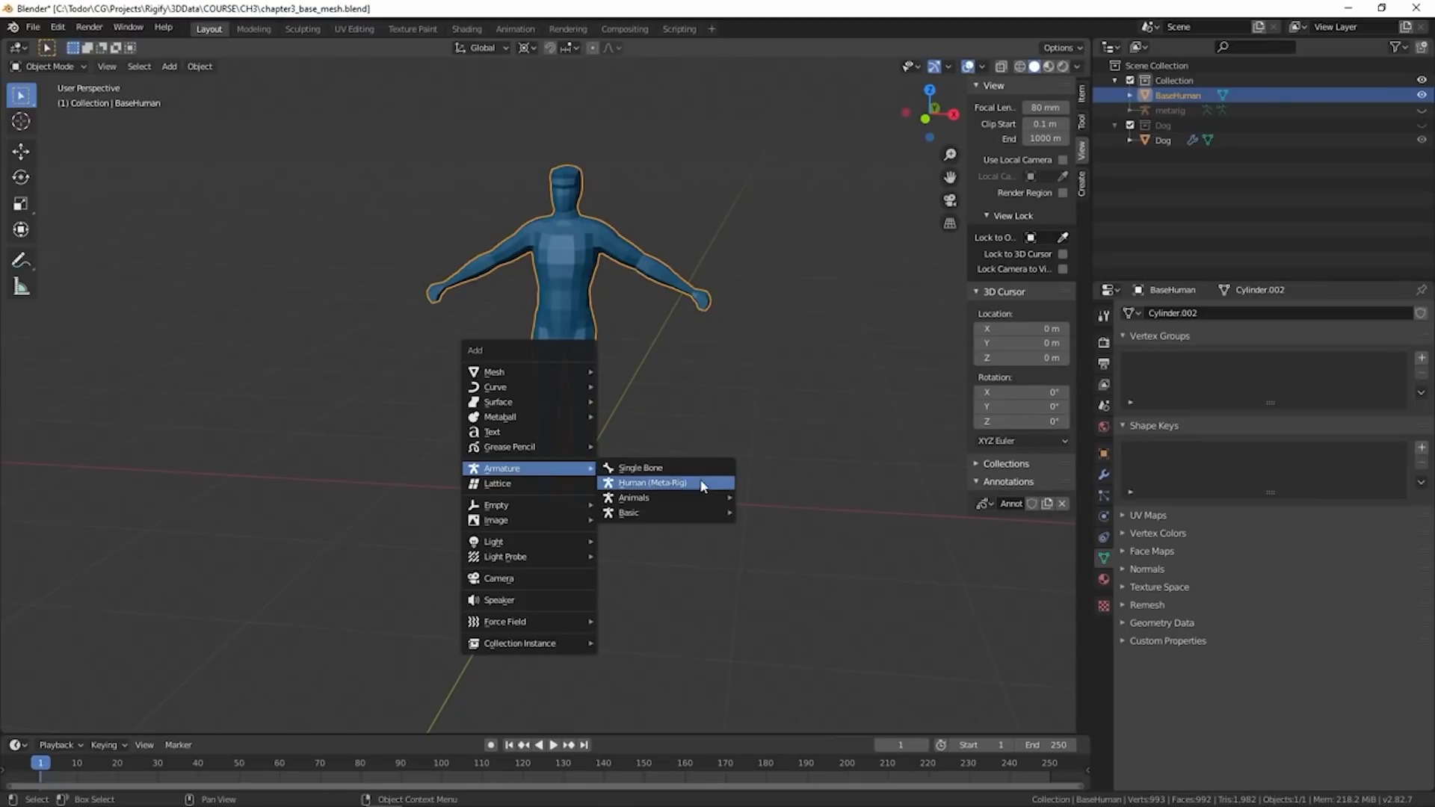
{"action": "left_click", "coordinate": [652, 483]}
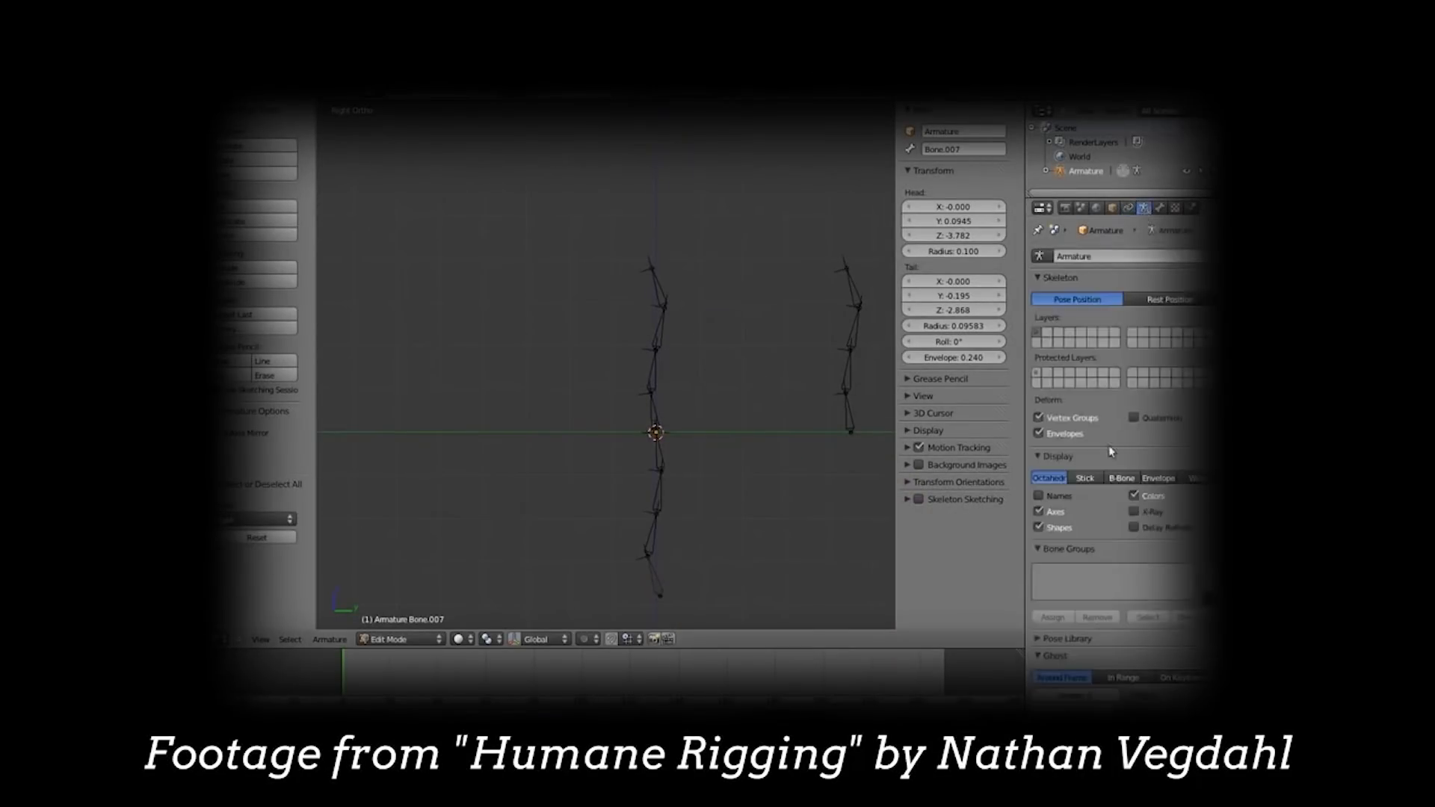
Select individual bones in the hand-built chain to inspect their head and tail values.
{"action": "left_click", "coordinate": [1085, 478]}
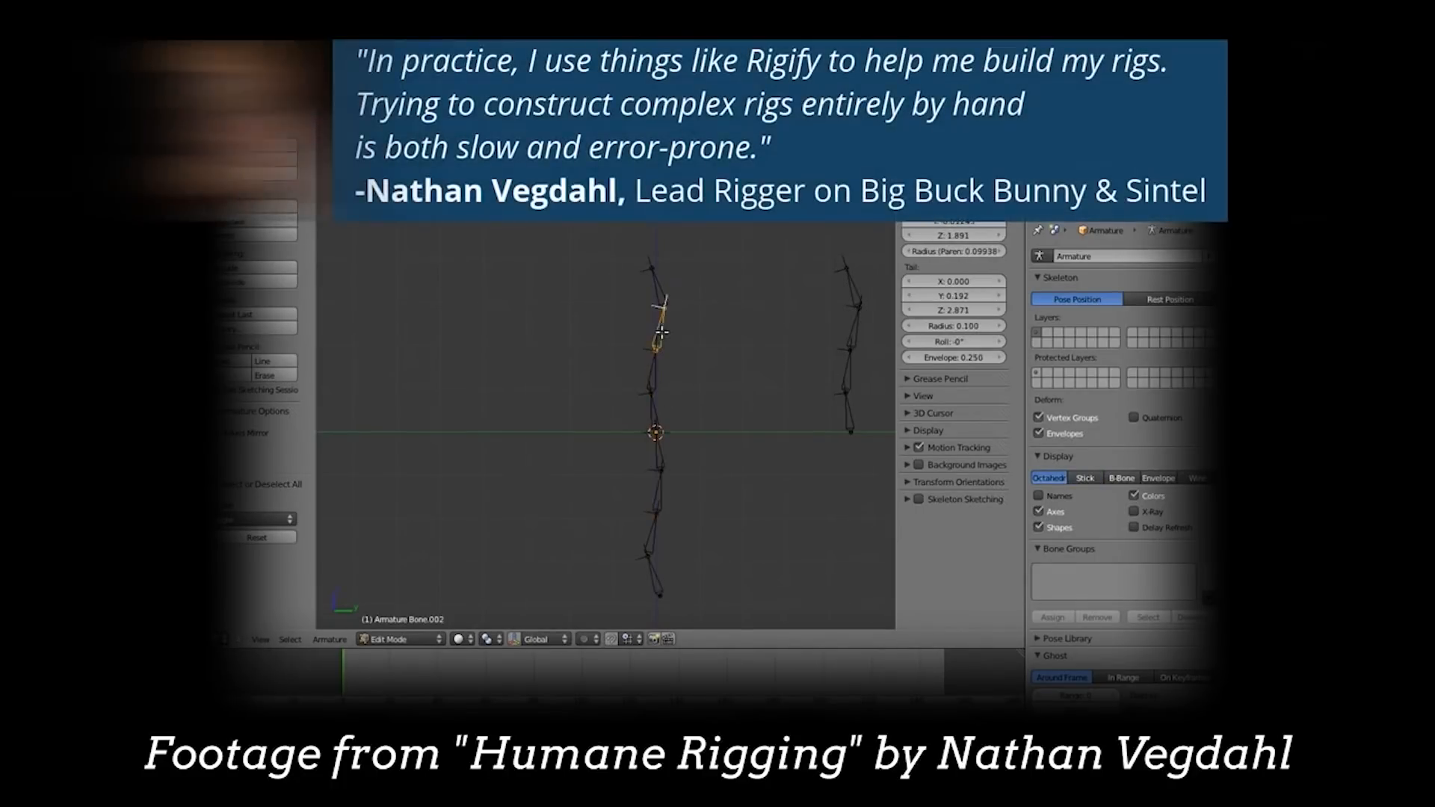
{"action": "left_click", "coordinate": [656, 587]}
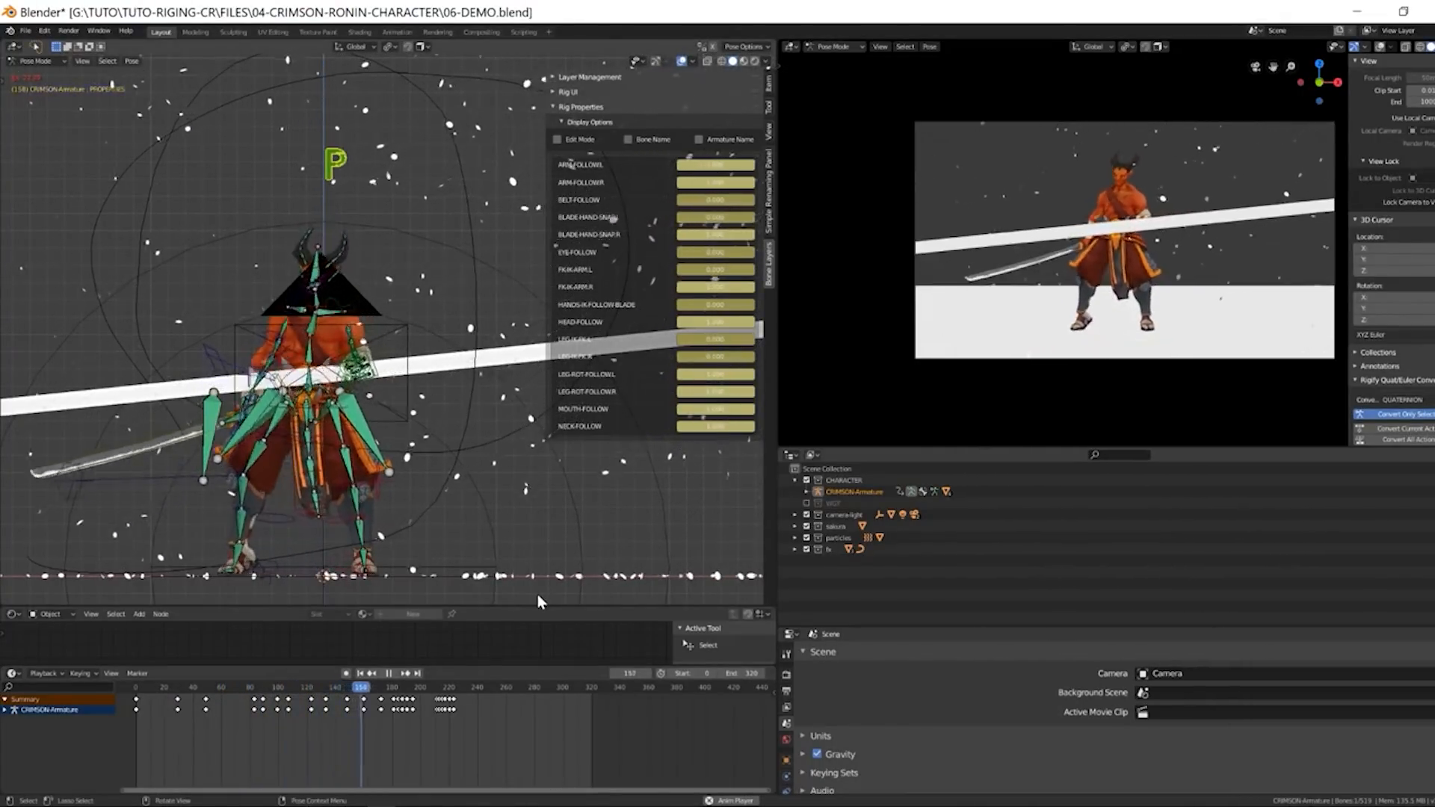
Show only the TORSO and HANDS layers of the Crimson Ronin rig around the bandaged hand.
{"action": "left_click", "coordinate": [435, 688]}
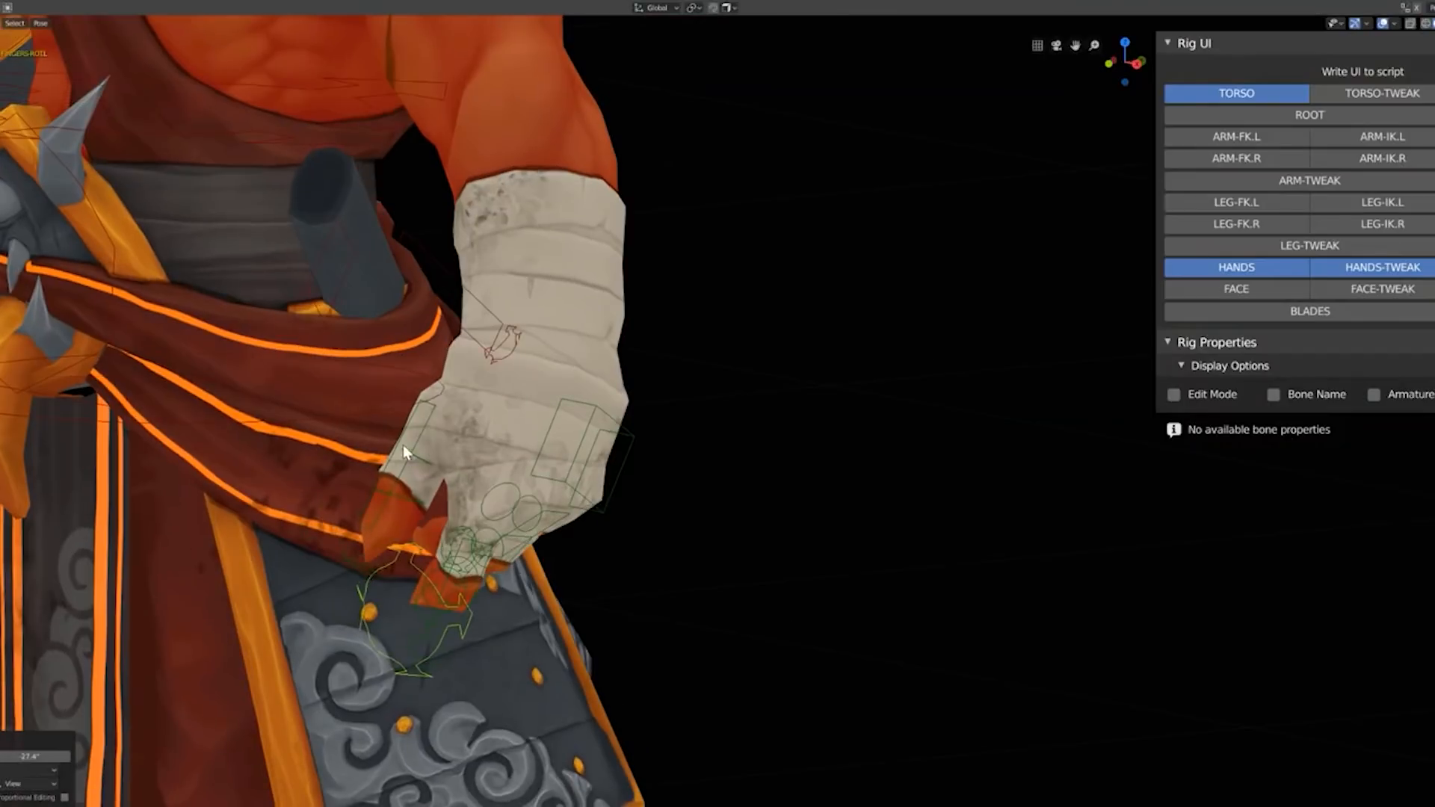
{"action": "scroll", "scroll_direction": "down", "scroll_amount": 3}
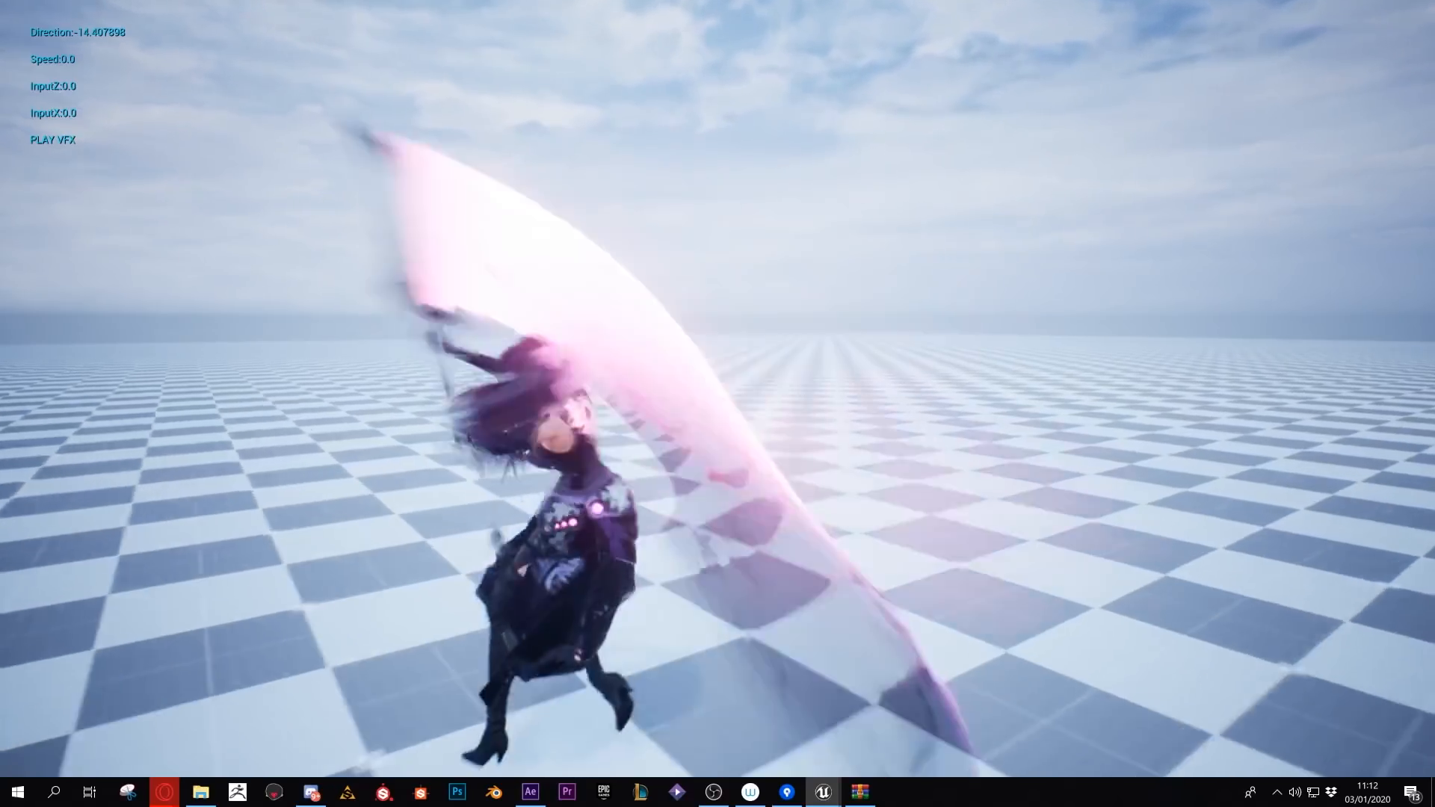
Play the test level so the armoured character performs its sword slash with the pink trail.
{"action": "left_click", "coordinate": [52, 139]}
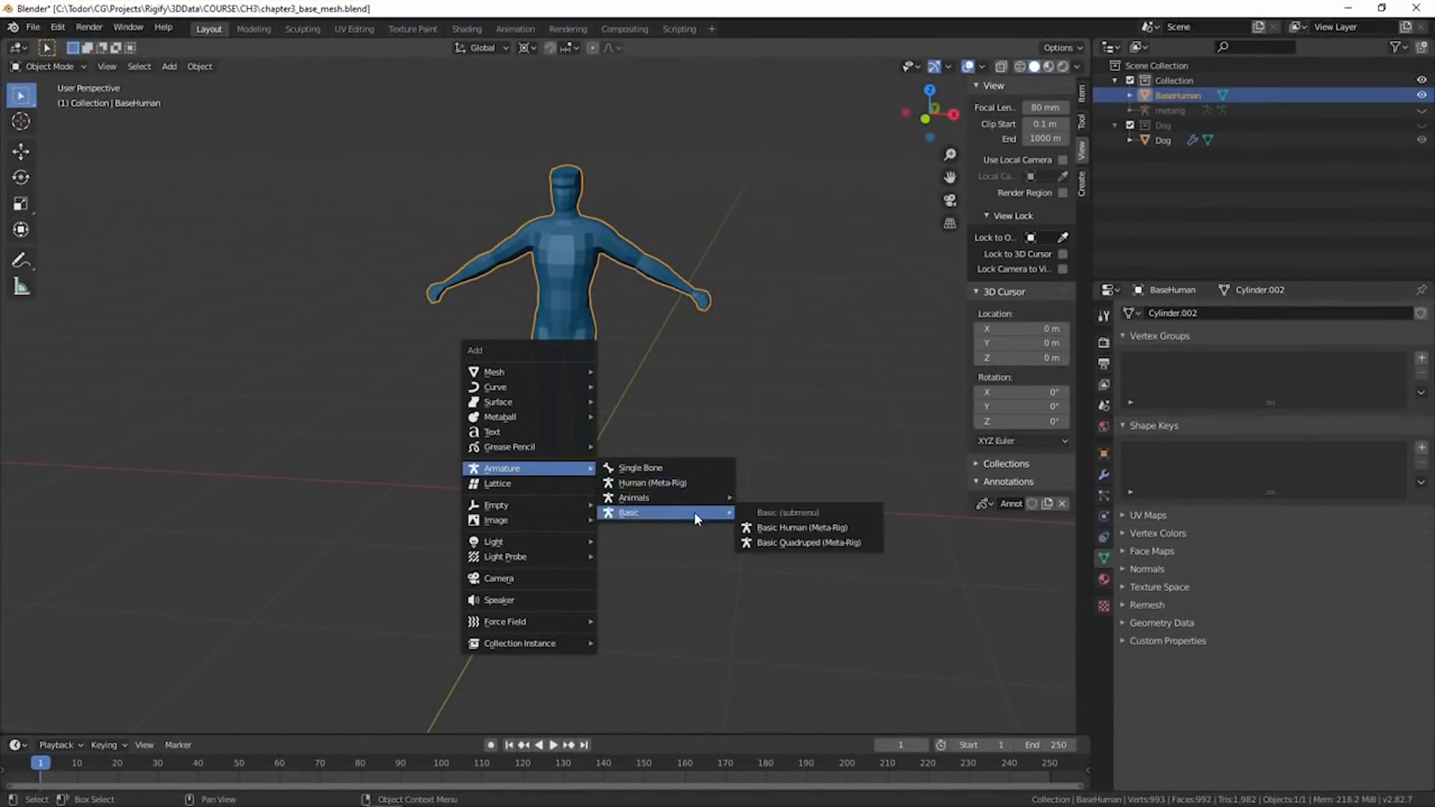
Add the Basic Human meta-rig over the BaseHuman mesh.
{"action": "left_click", "coordinate": [801, 528]}
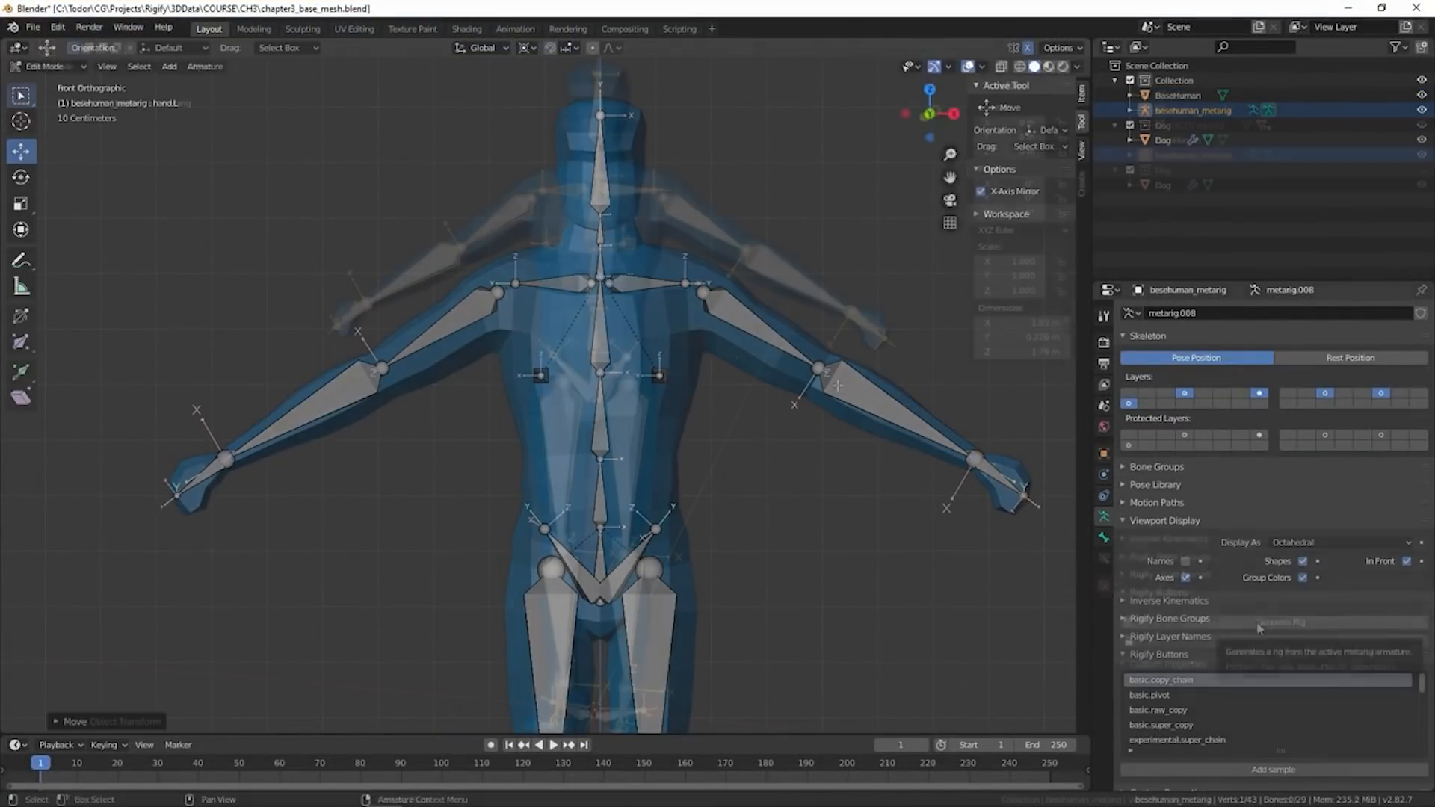